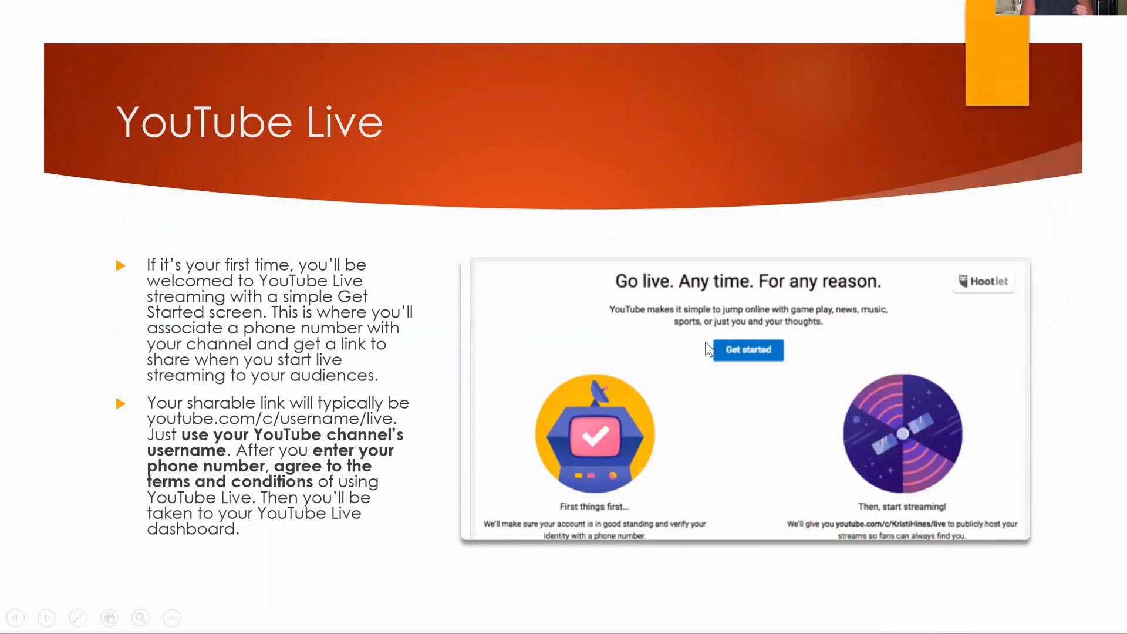
pyautogui.moveTo(263, 433)
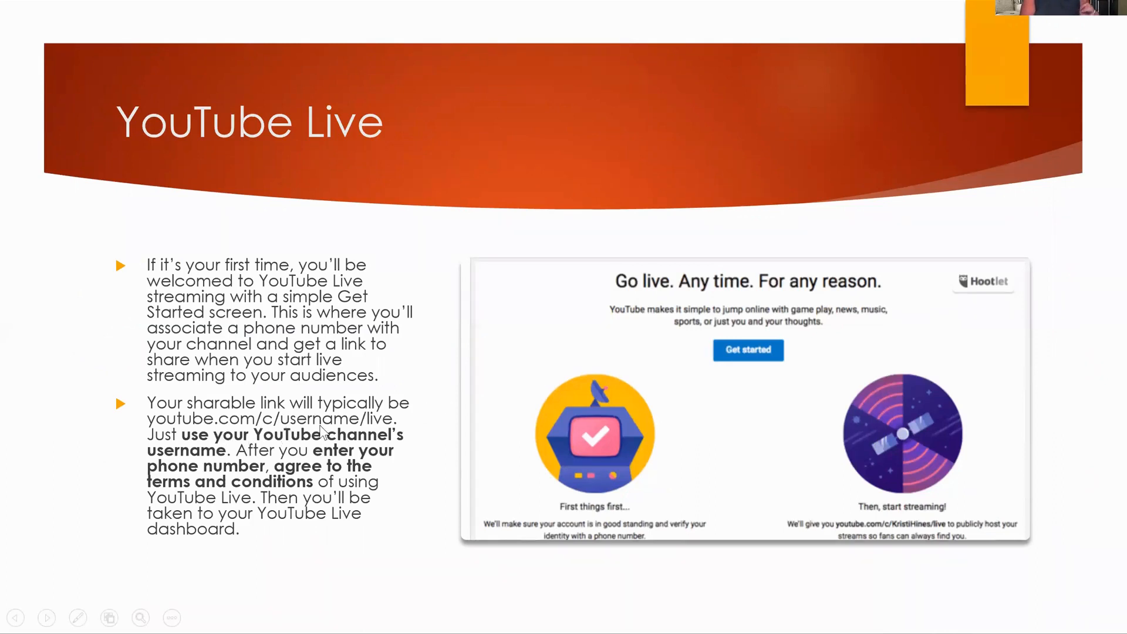
pyautogui.moveTo(439, 439)
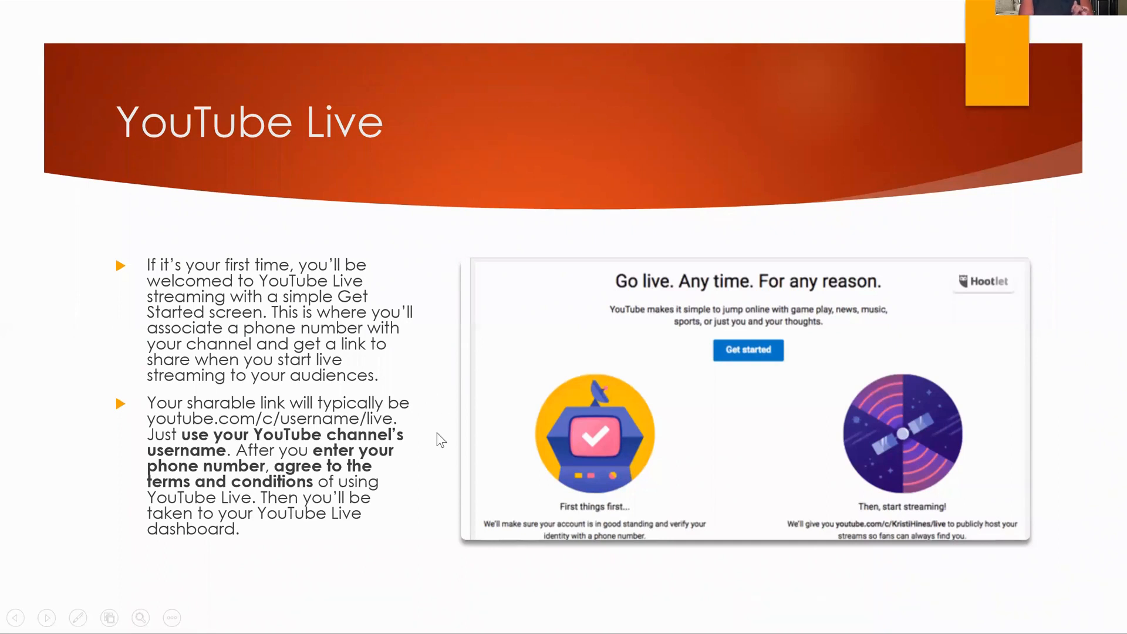
pyautogui.moveTo(379, 488)
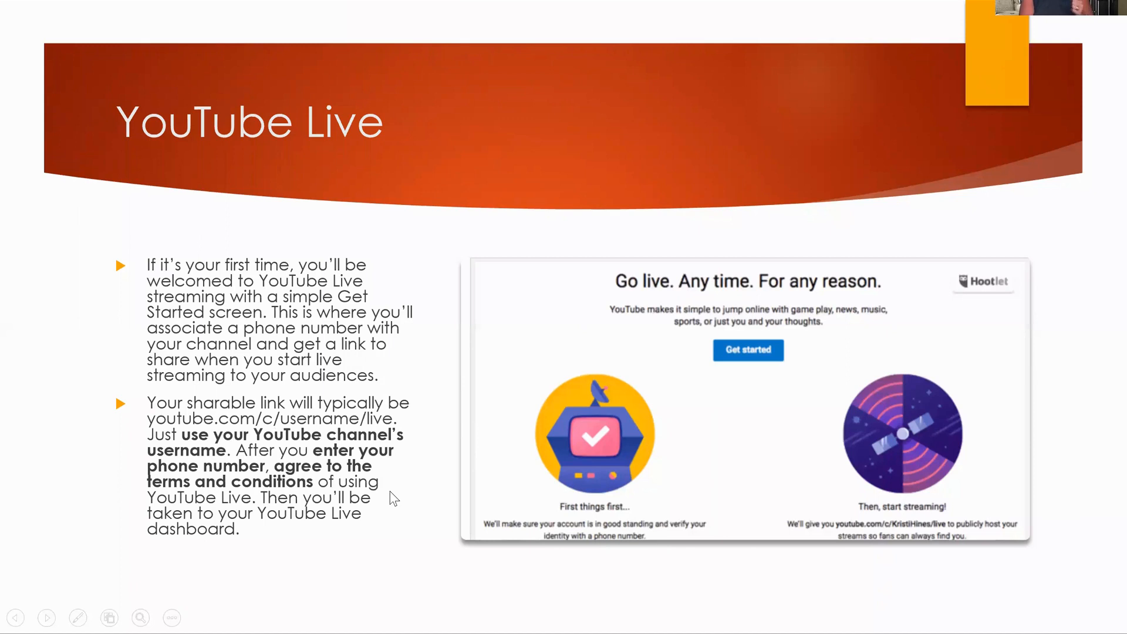
pyautogui.moveTo(408, 502)
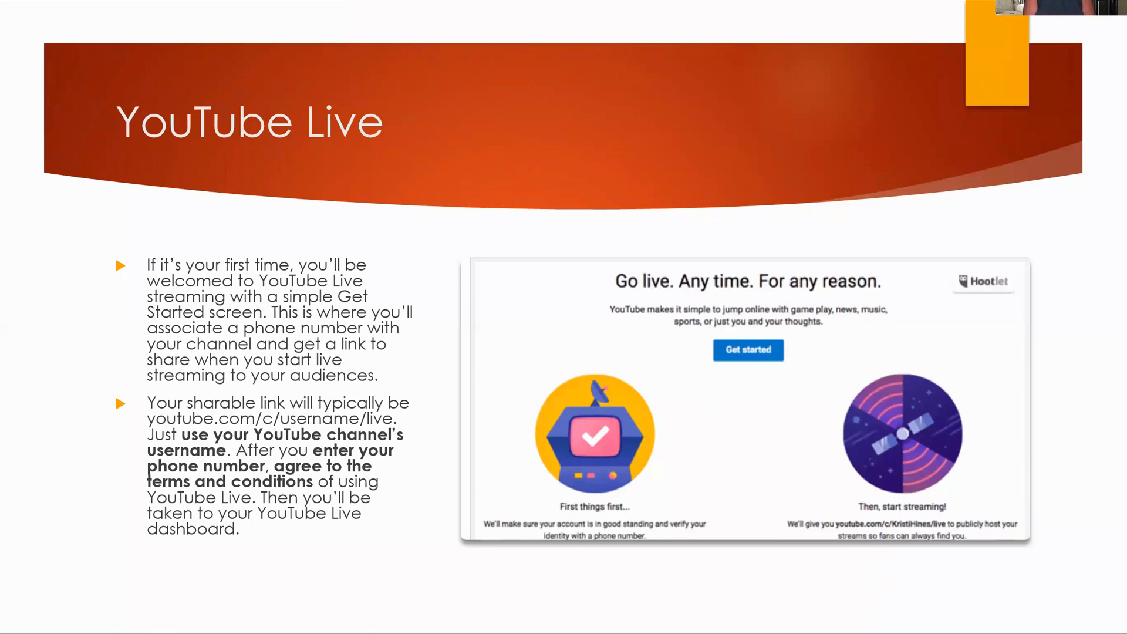
# Step: Advance the slideshow to the YouTube Live dashboard slide with the streaming checklist screenshot
pyautogui.press('right')
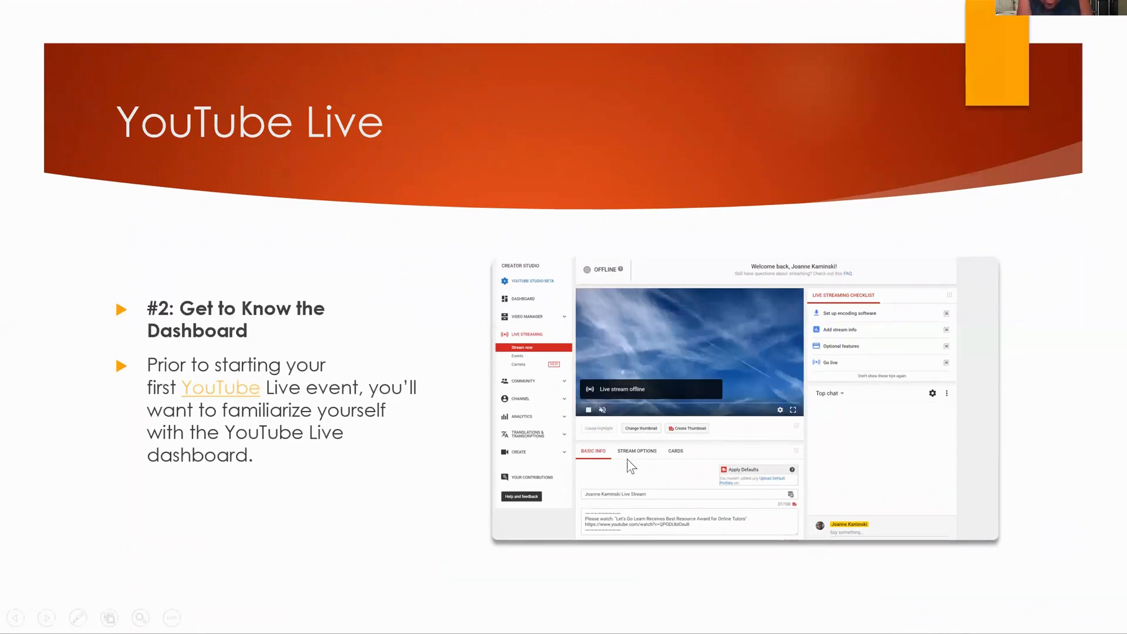
pyautogui.click(47, 617)
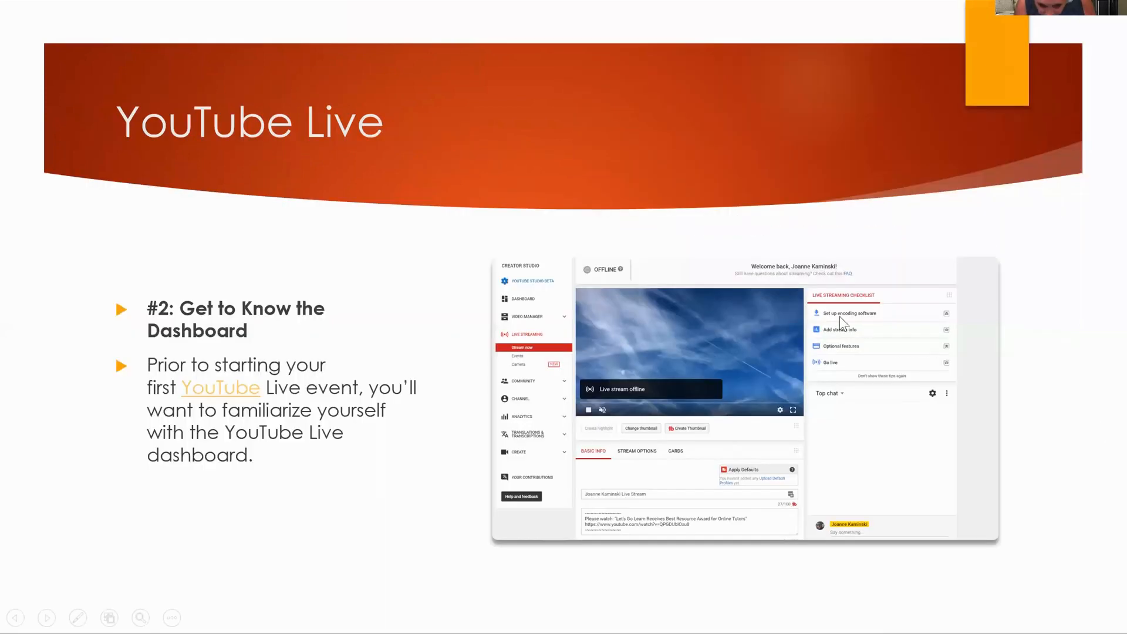
pyautogui.moveTo(870, 320)
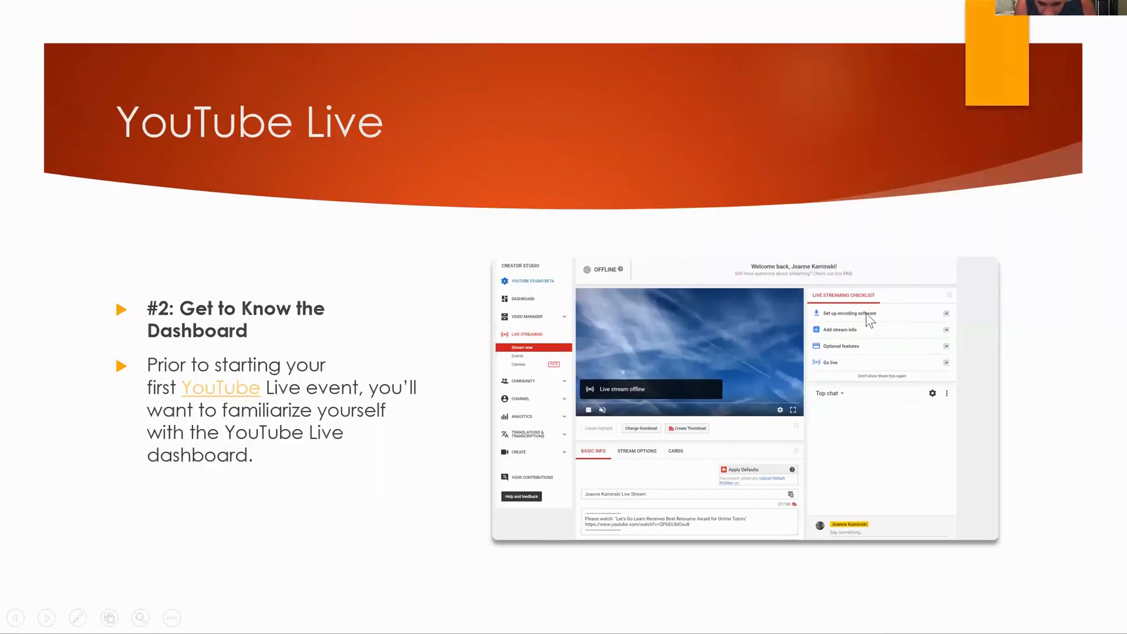
pyautogui.moveTo(839, 330)
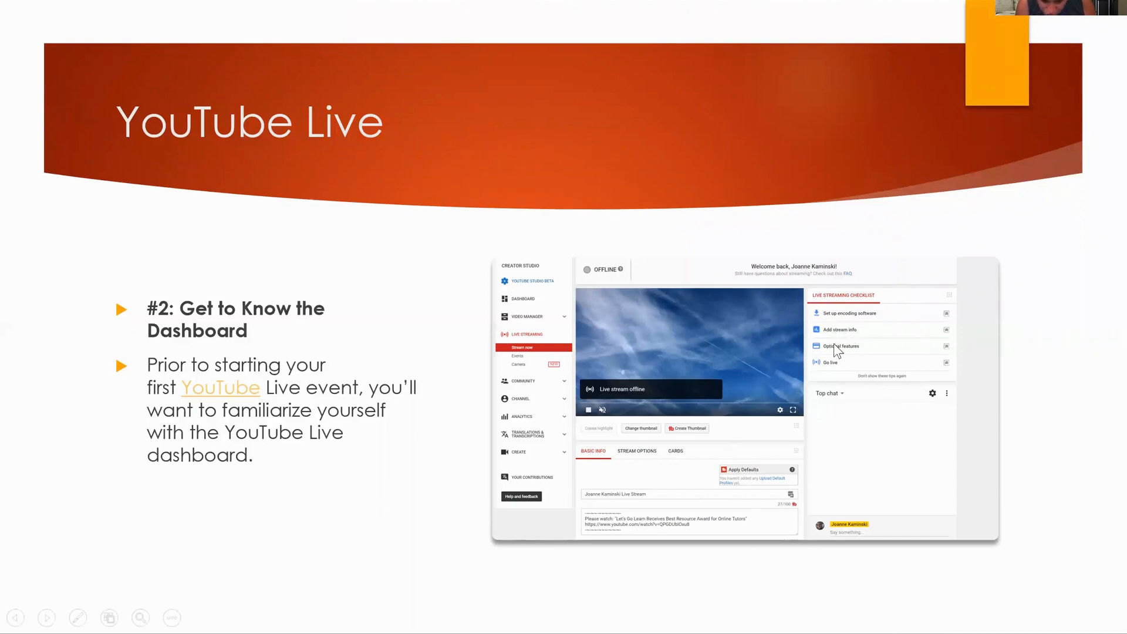
pyautogui.moveTo(833, 376)
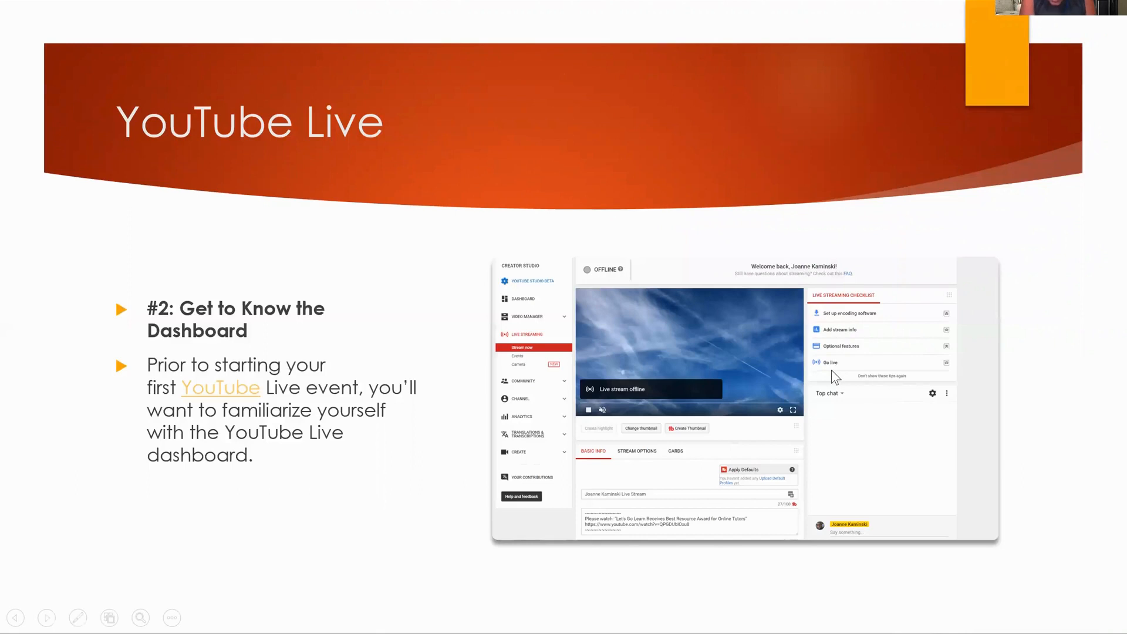
# Step: Advance to the 'Review the Live Streaming Checklist' slide showing the setup steps
pyautogui.click(47, 618)
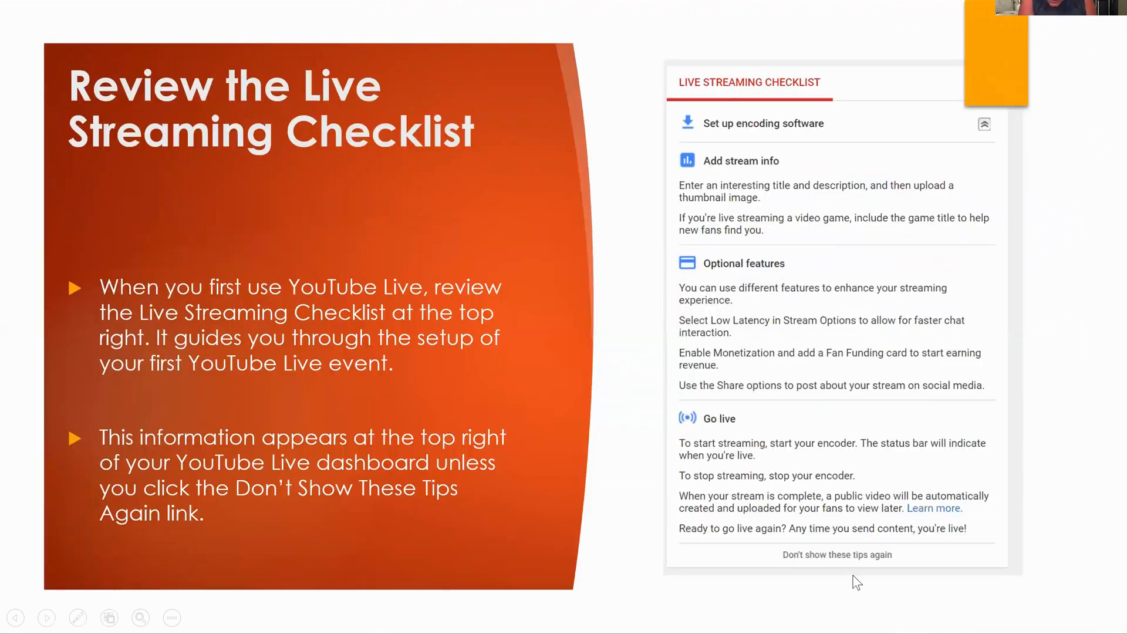
pyautogui.moveTo(789, 184)
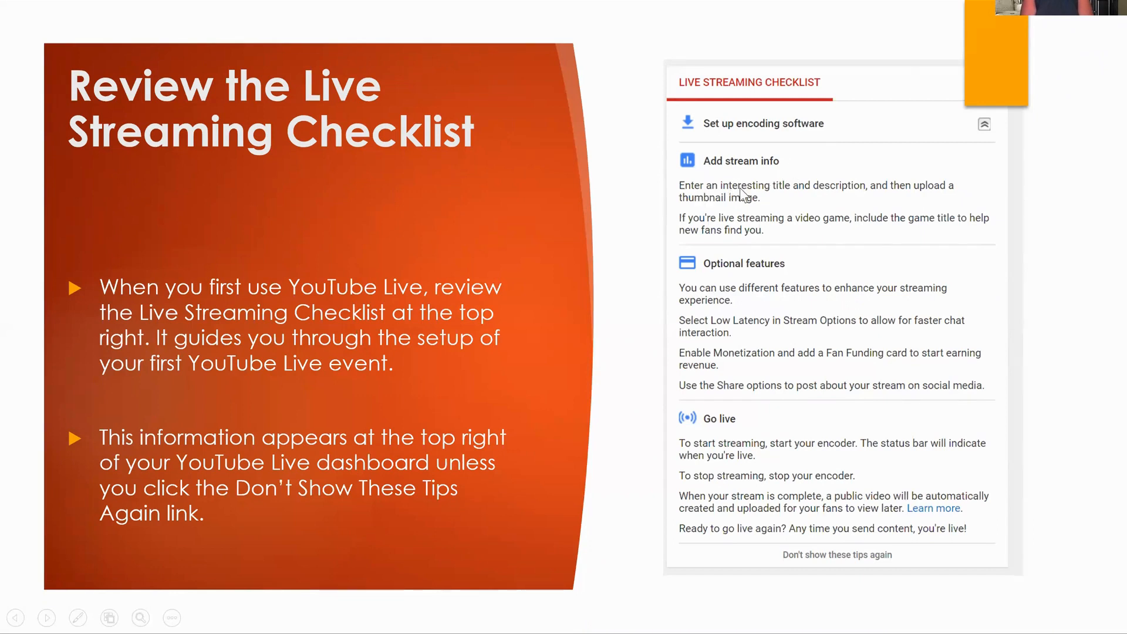
pyautogui.moveTo(820, 201)
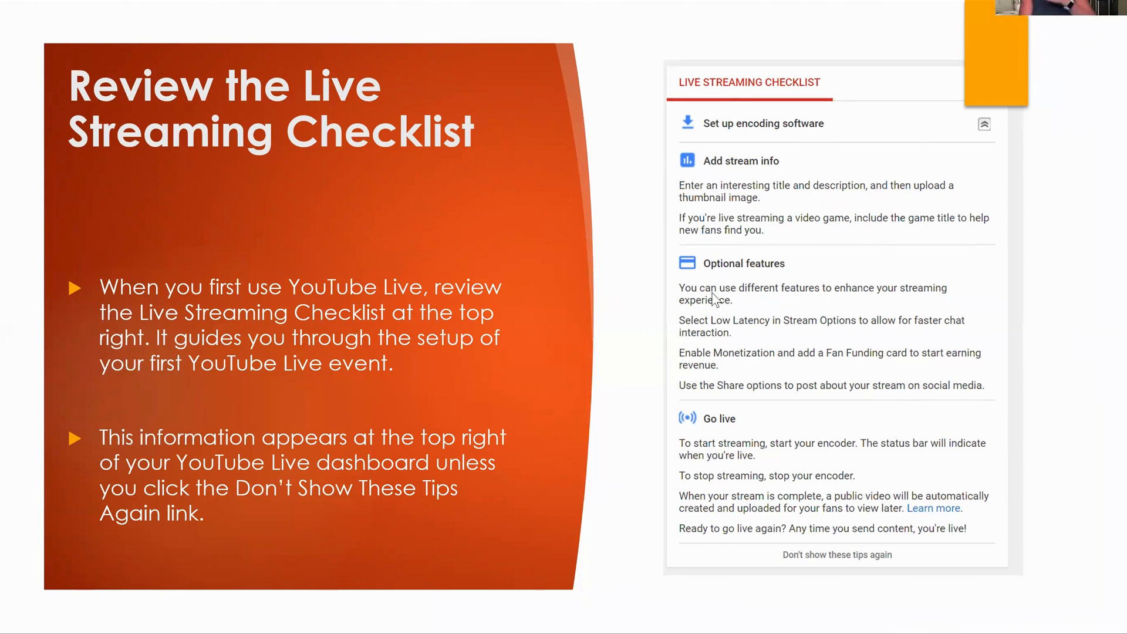
pyautogui.moveTo(740, 312)
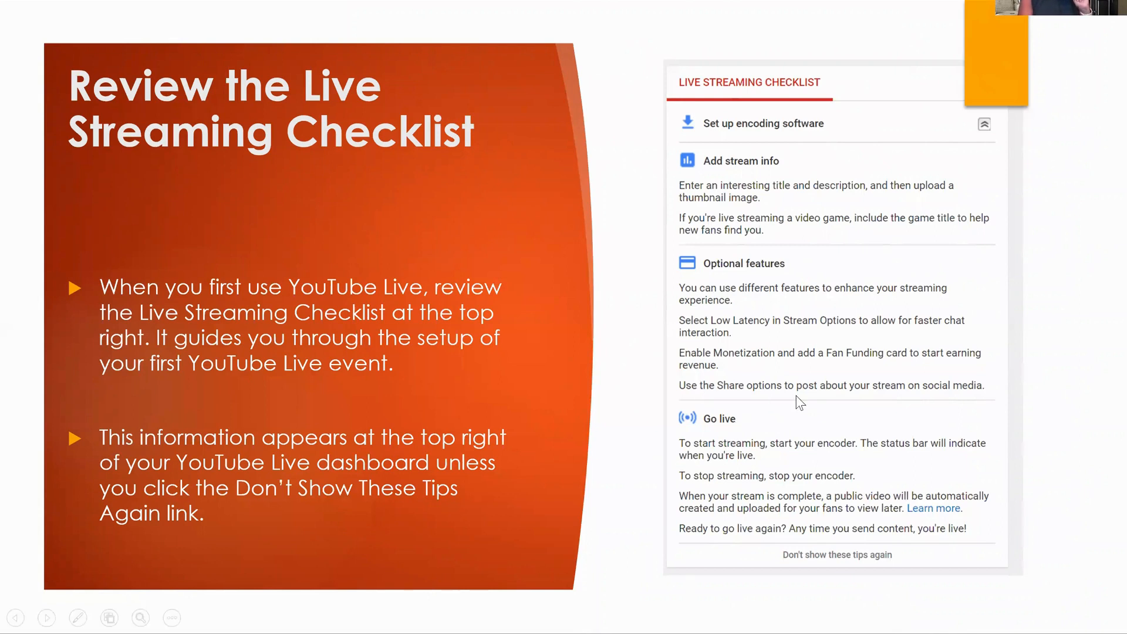
pyautogui.moveTo(818, 403)
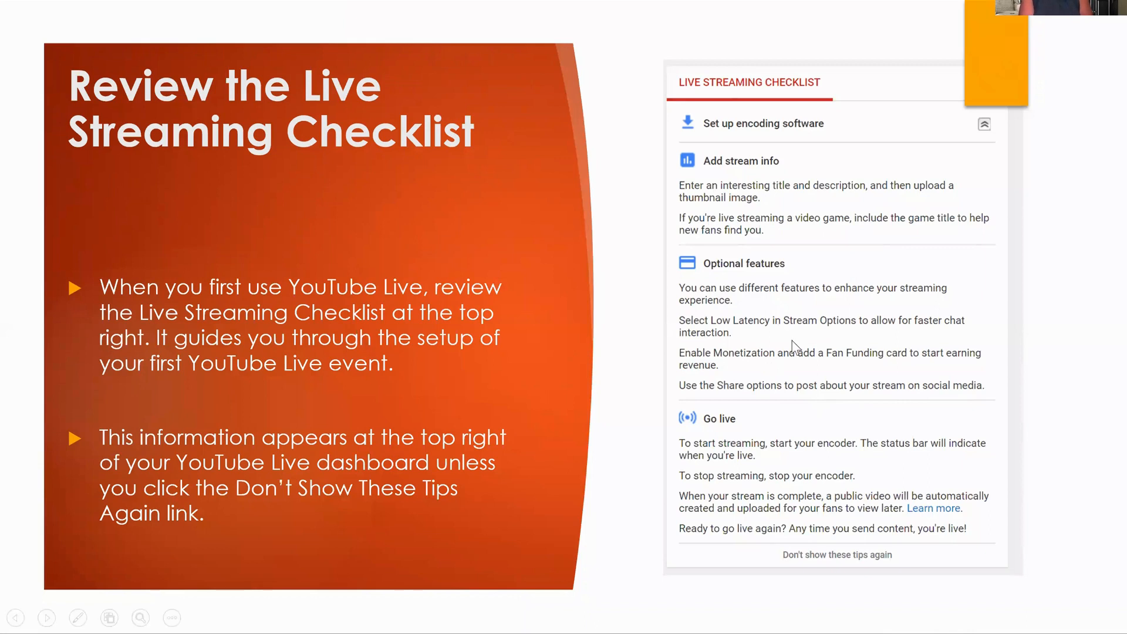
pyautogui.moveTo(821, 461)
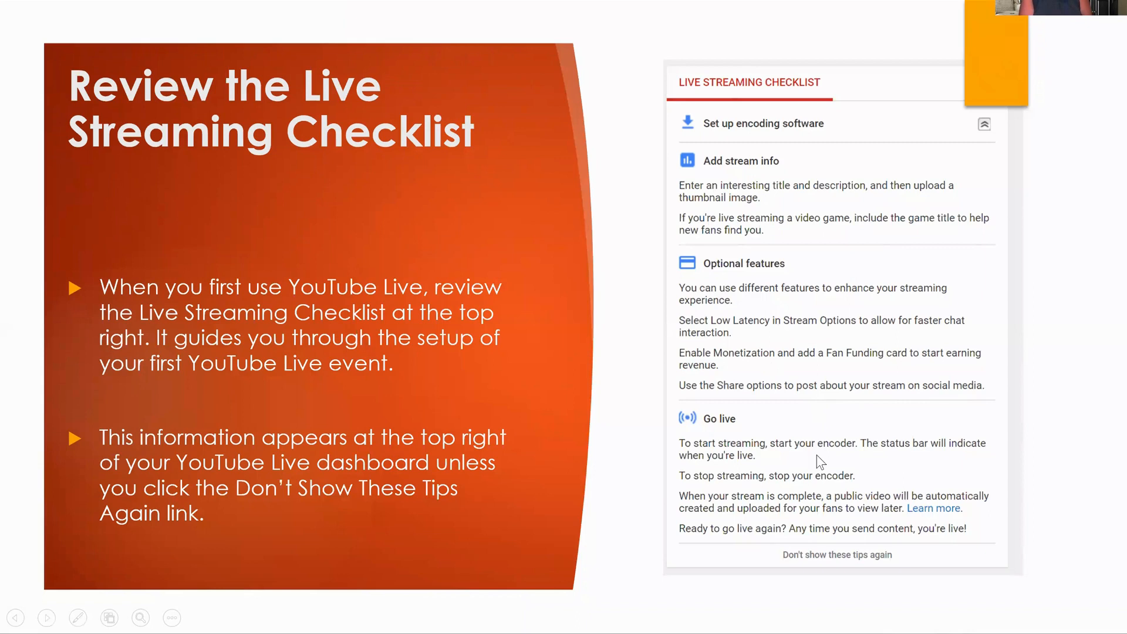
pyautogui.moveTo(791, 459)
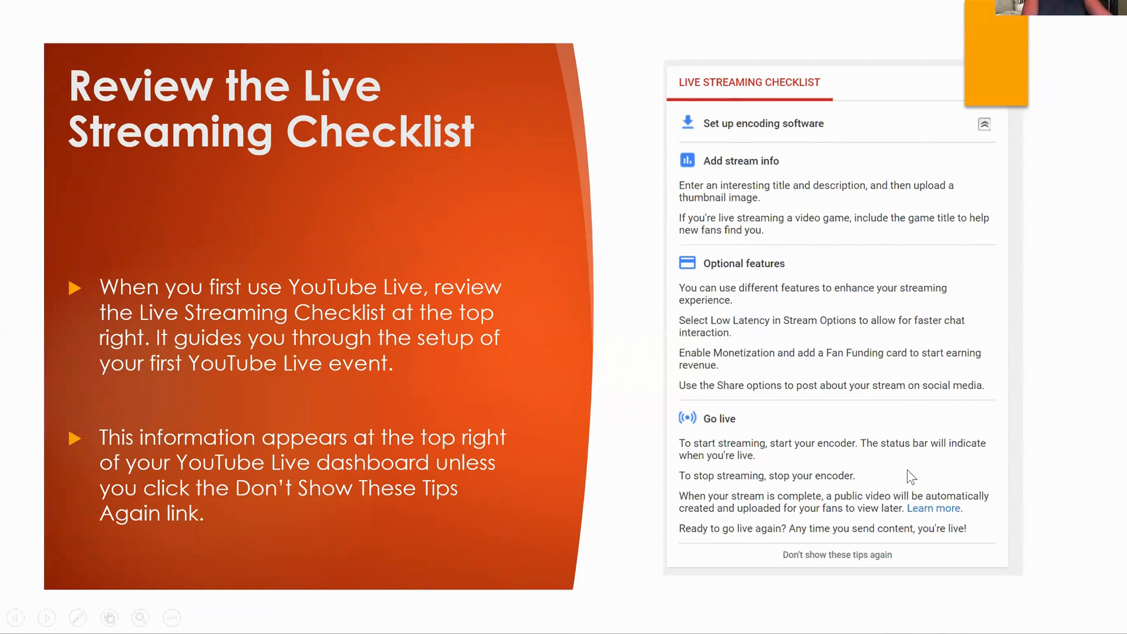
pyautogui.moveTo(868, 446)
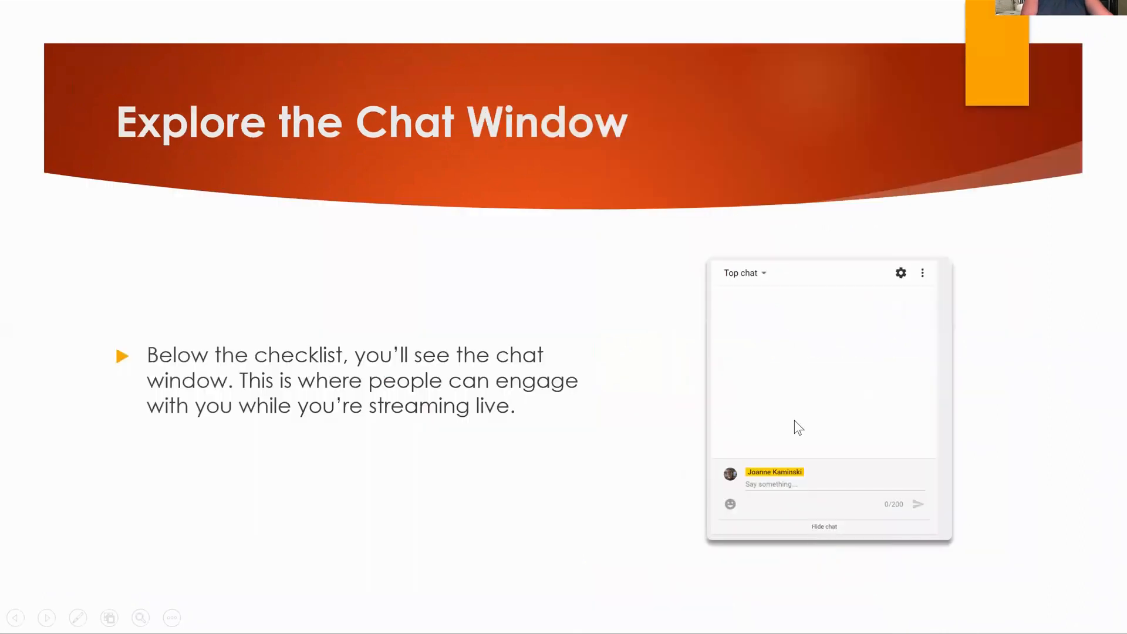
pyautogui.moveTo(903, 372)
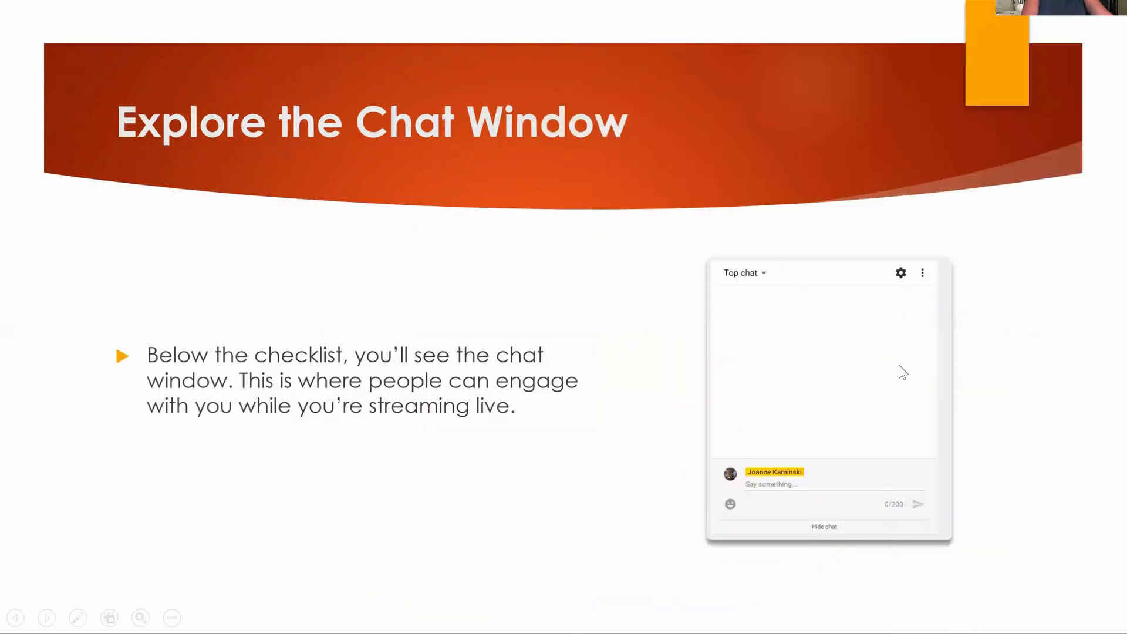
pyautogui.moveTo(801, 336)
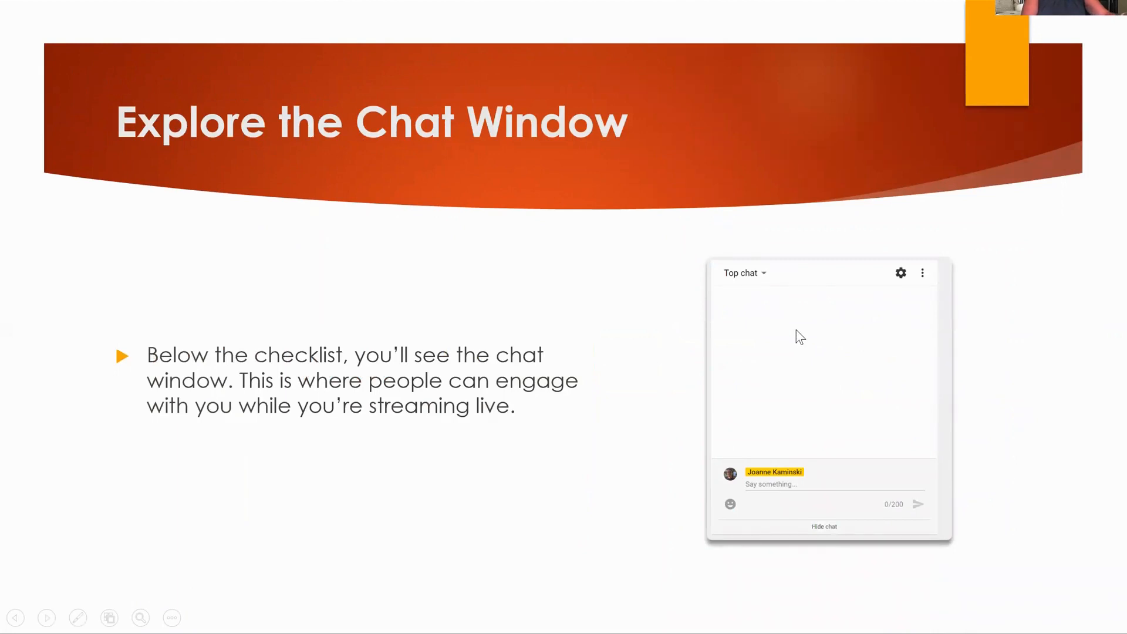
pyautogui.moveTo(792, 357)
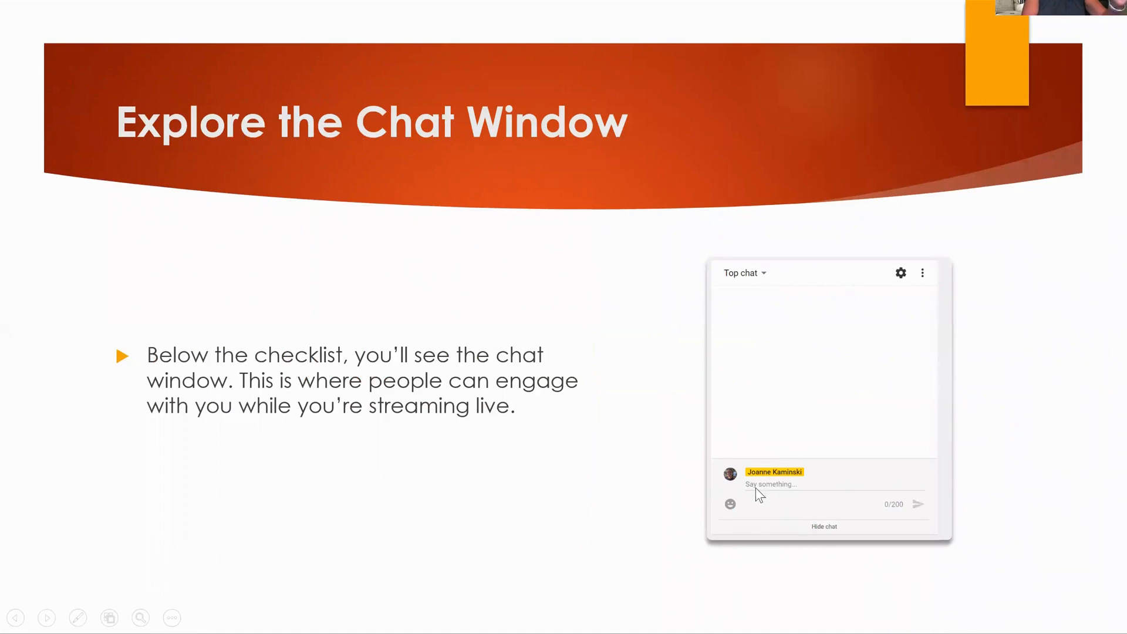
pyautogui.moveTo(802, 507)
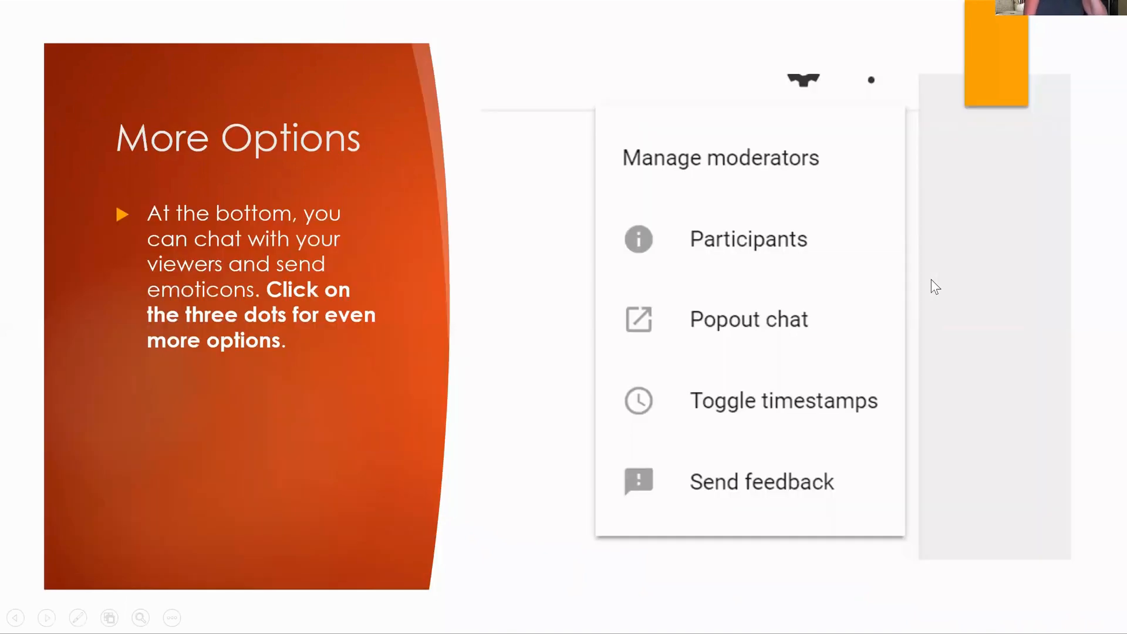
pyautogui.moveTo(793, 170)
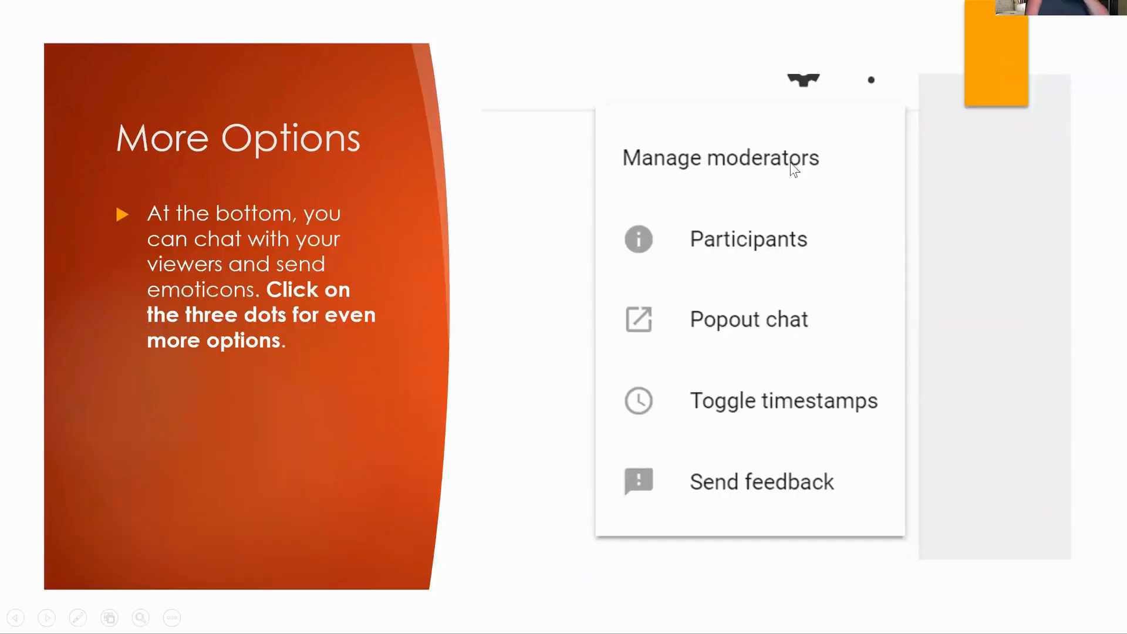
pyautogui.moveTo(727, 339)
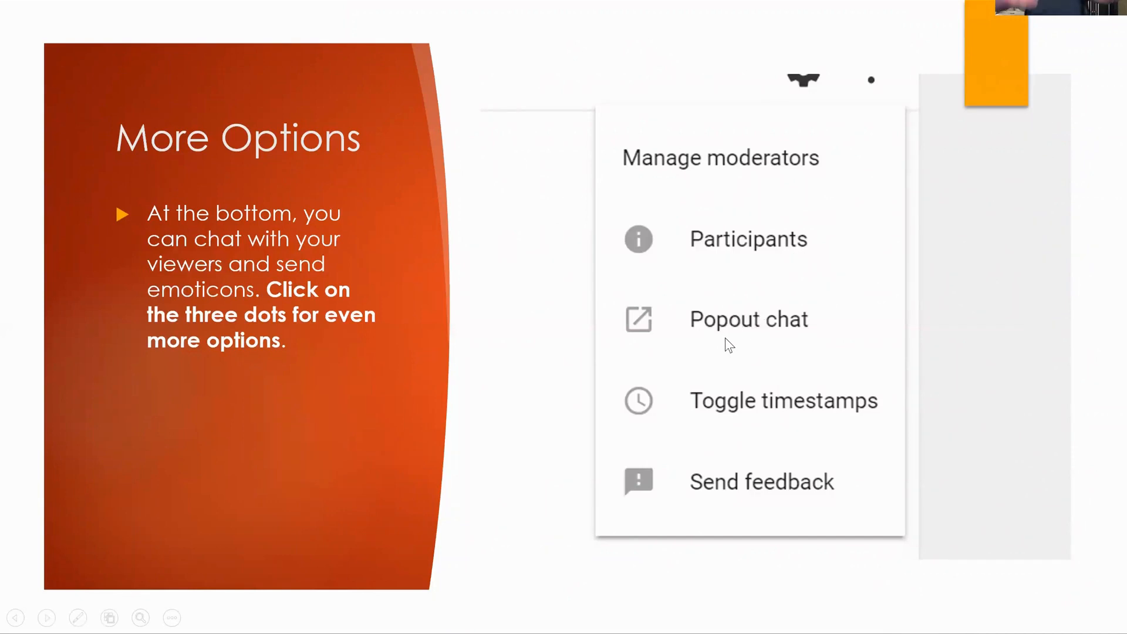
pyautogui.moveTo(836, 442)
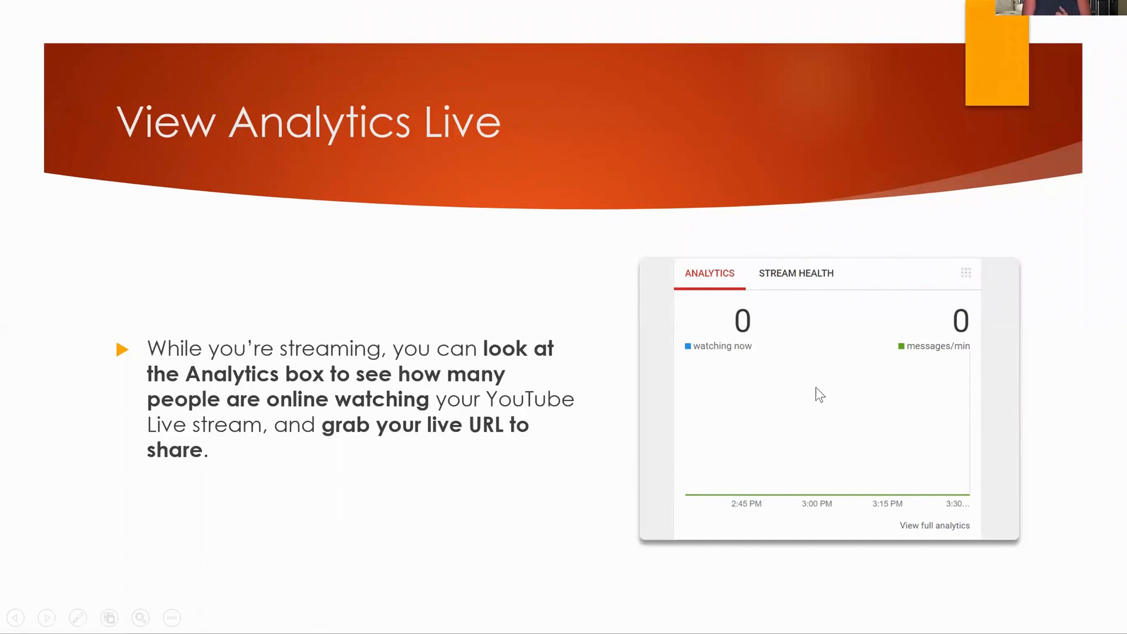
pyautogui.moveTo(736, 379)
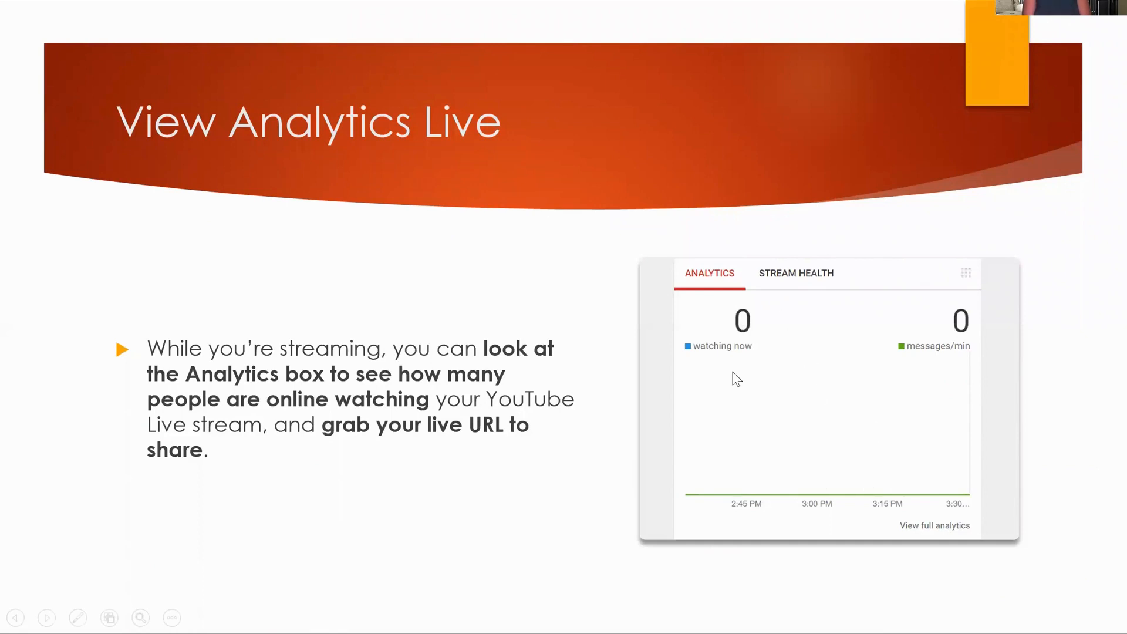
pyautogui.moveTo(740, 363)
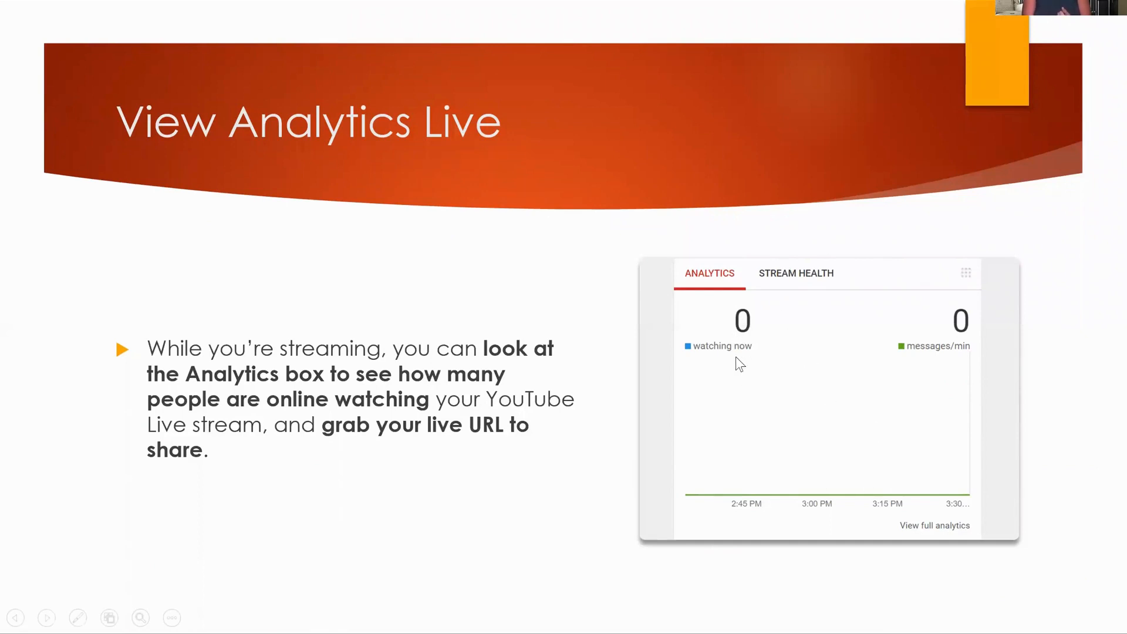
pyautogui.moveTo(944, 369)
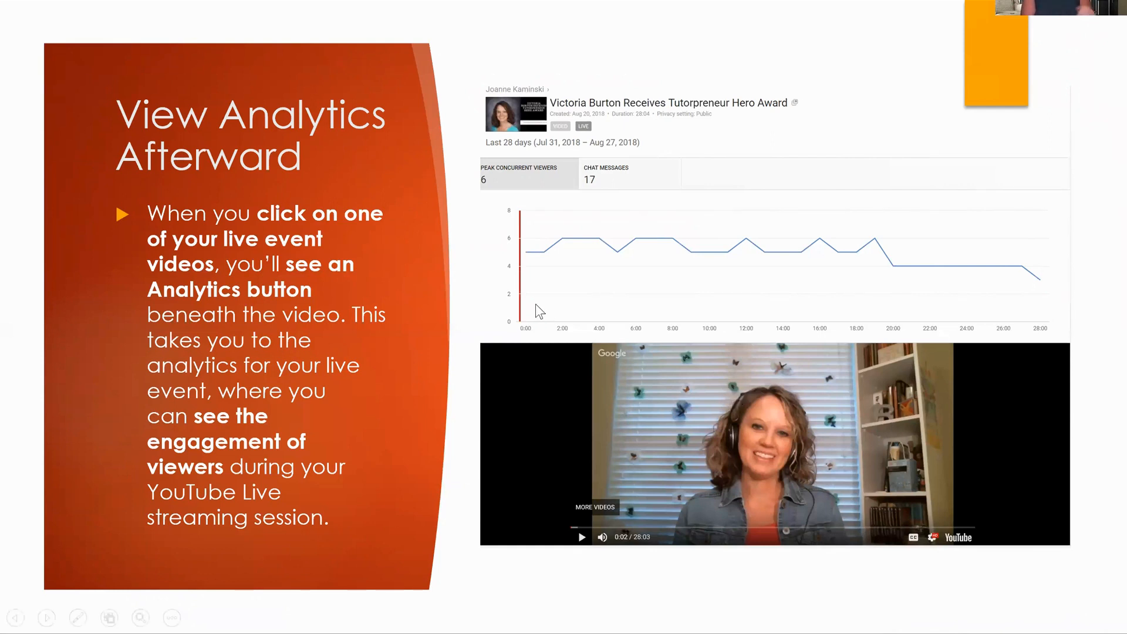
pyautogui.moveTo(502, 297)
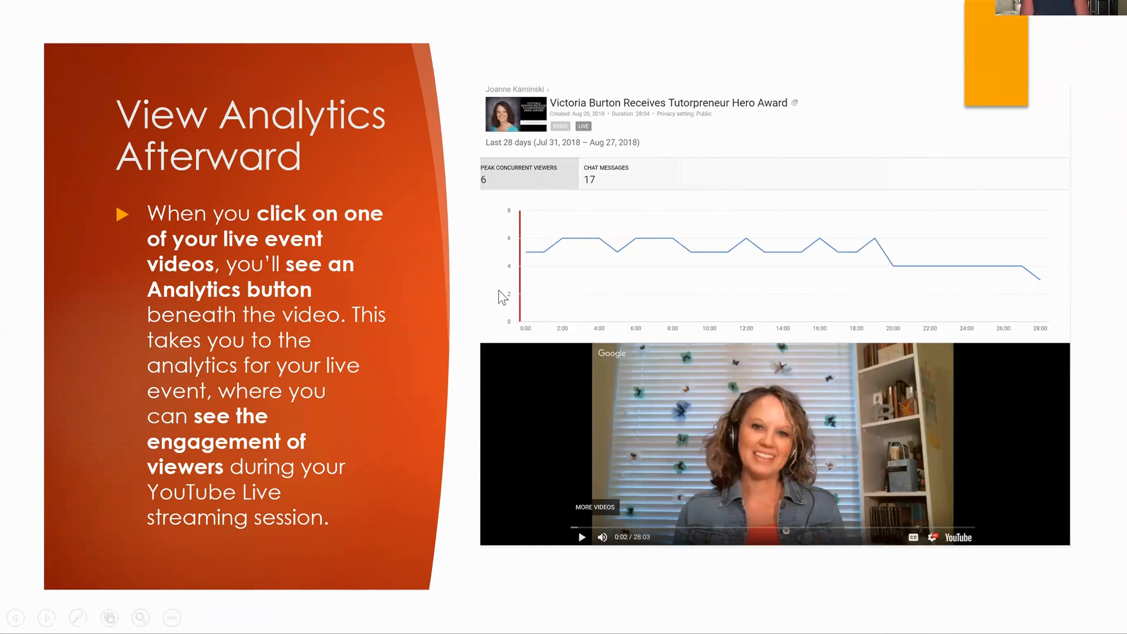
pyautogui.moveTo(538, 255)
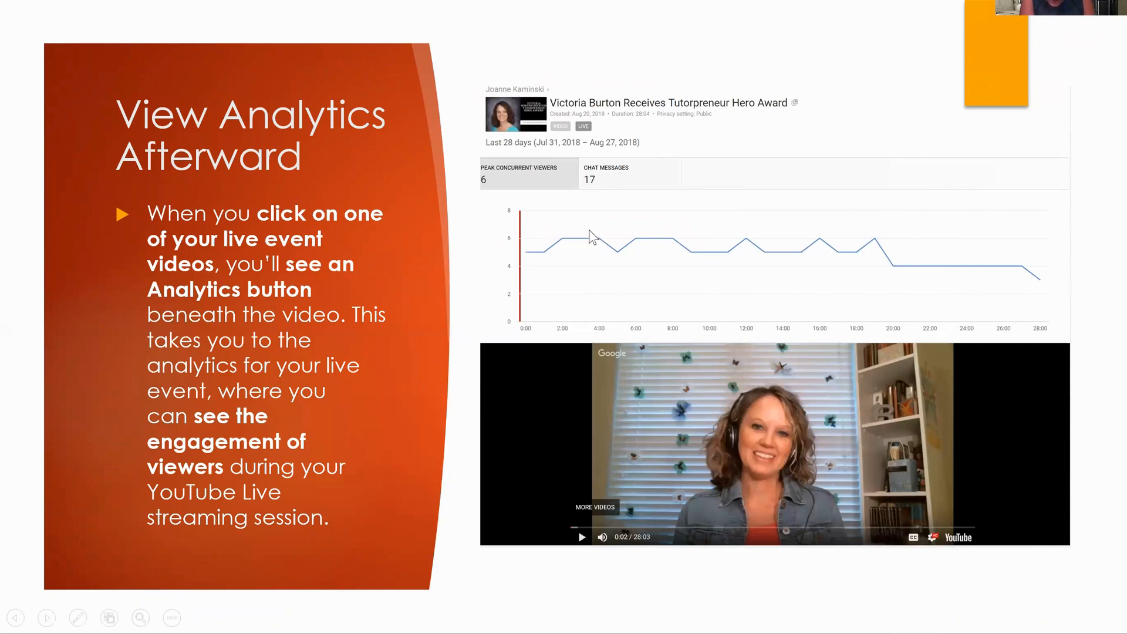
pyautogui.moveTo(721, 262)
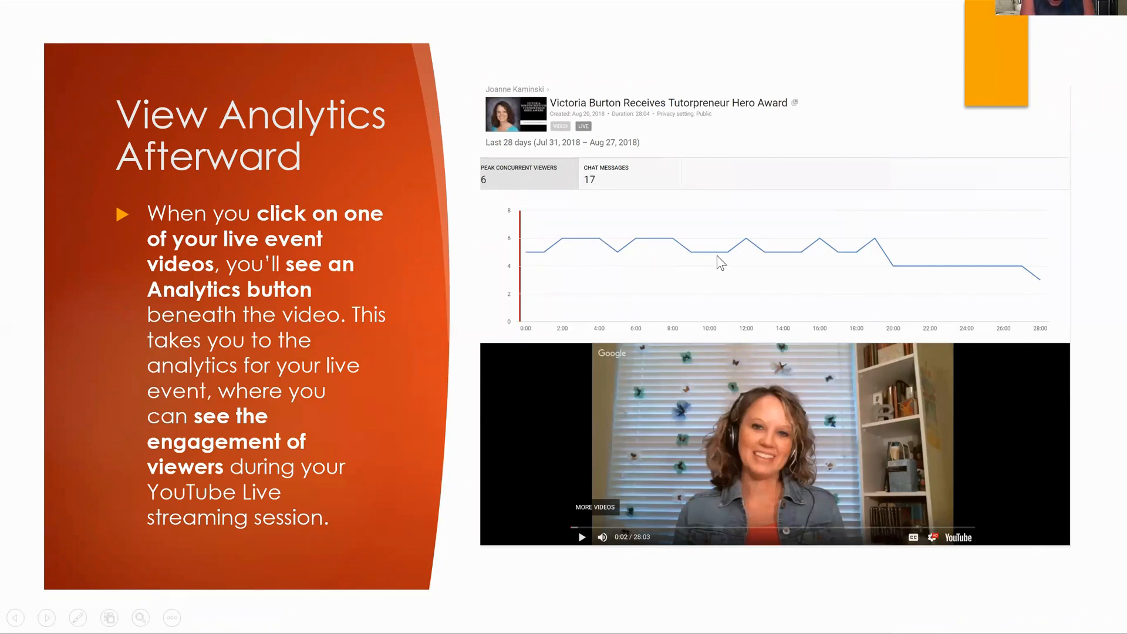
pyautogui.moveTo(611, 249)
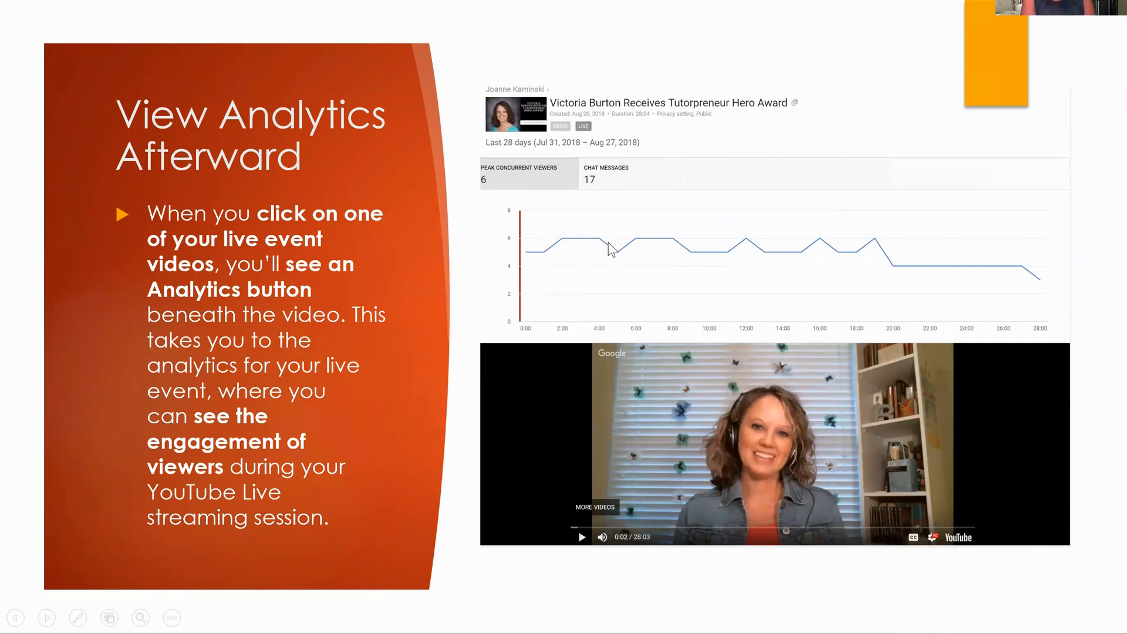
pyautogui.moveTo(708, 260)
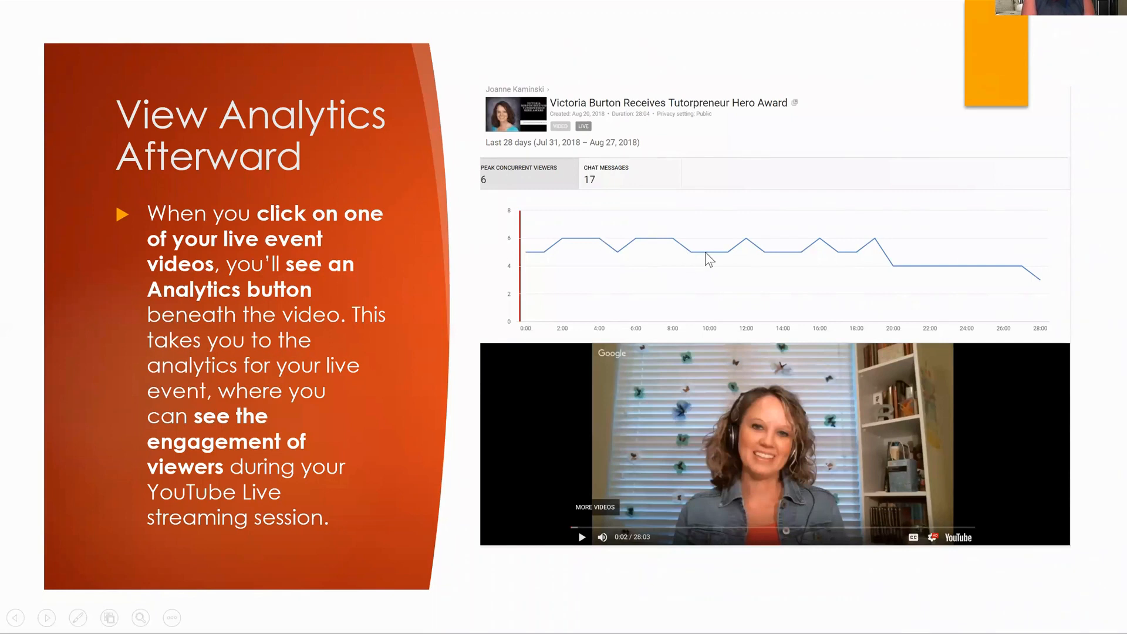
pyautogui.moveTo(625, 253)
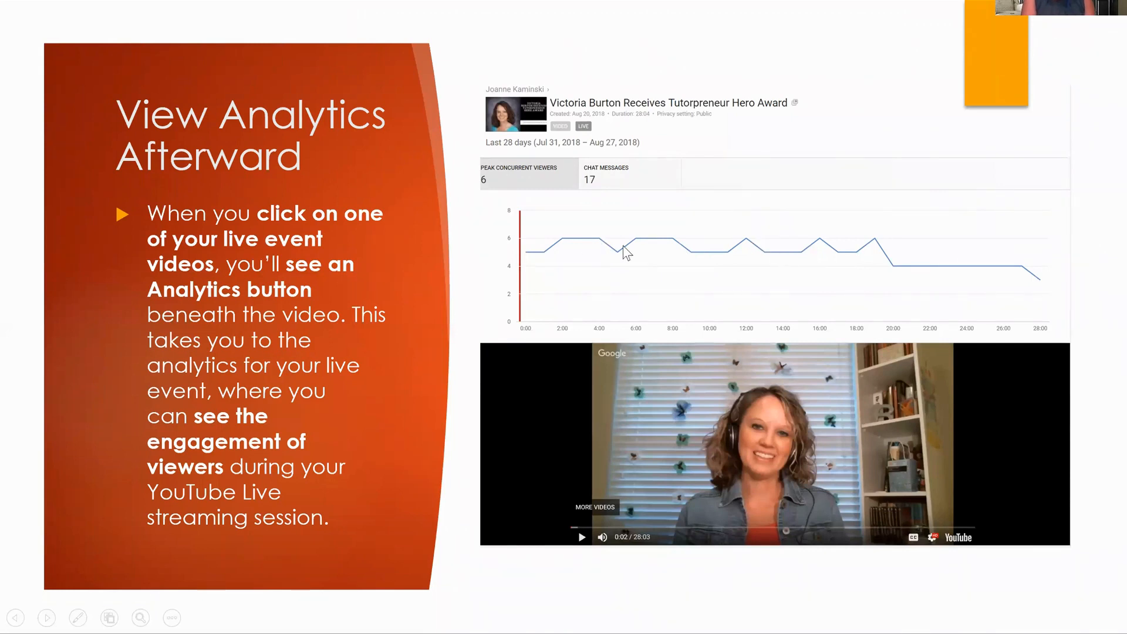
pyautogui.moveTo(724, 260)
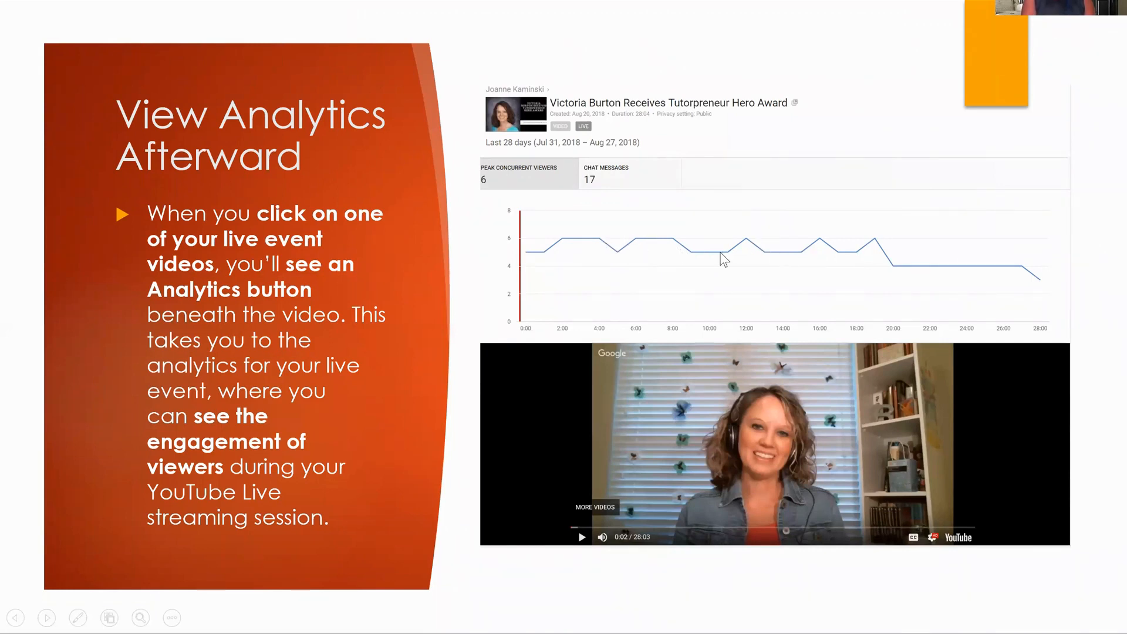
pyautogui.moveTo(618, 263)
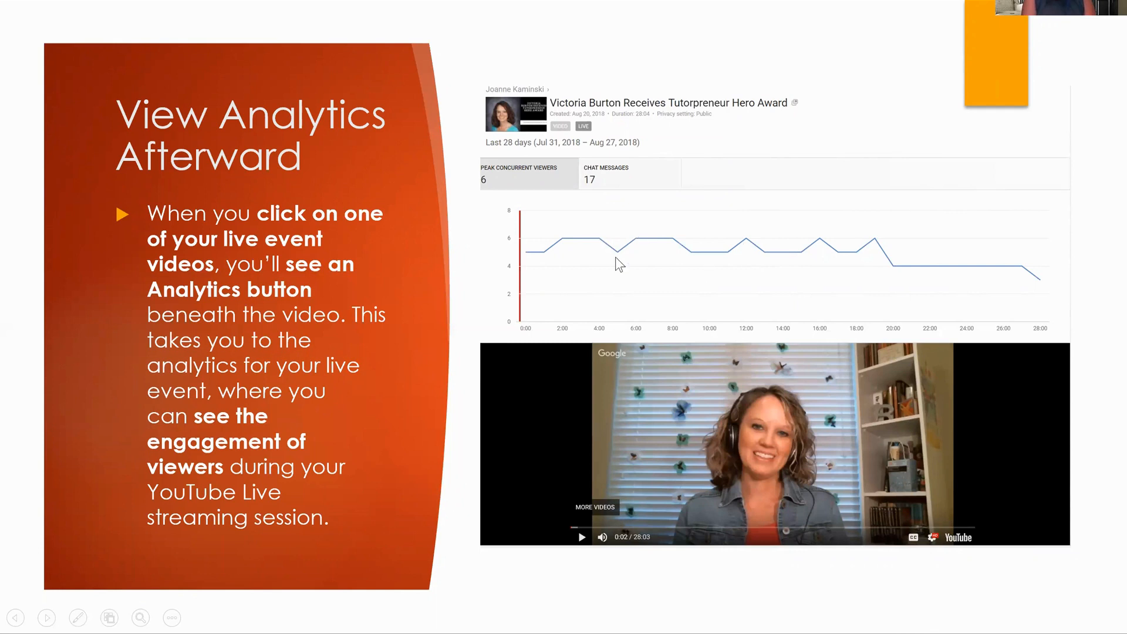
pyautogui.moveTo(670, 237)
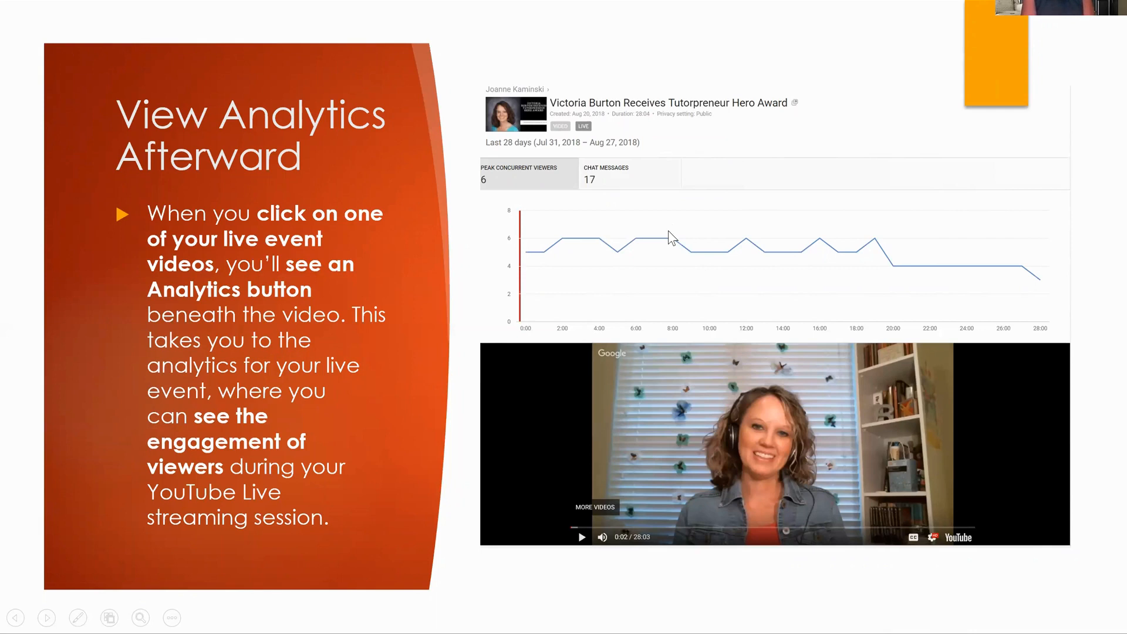
pyautogui.moveTo(671, 263)
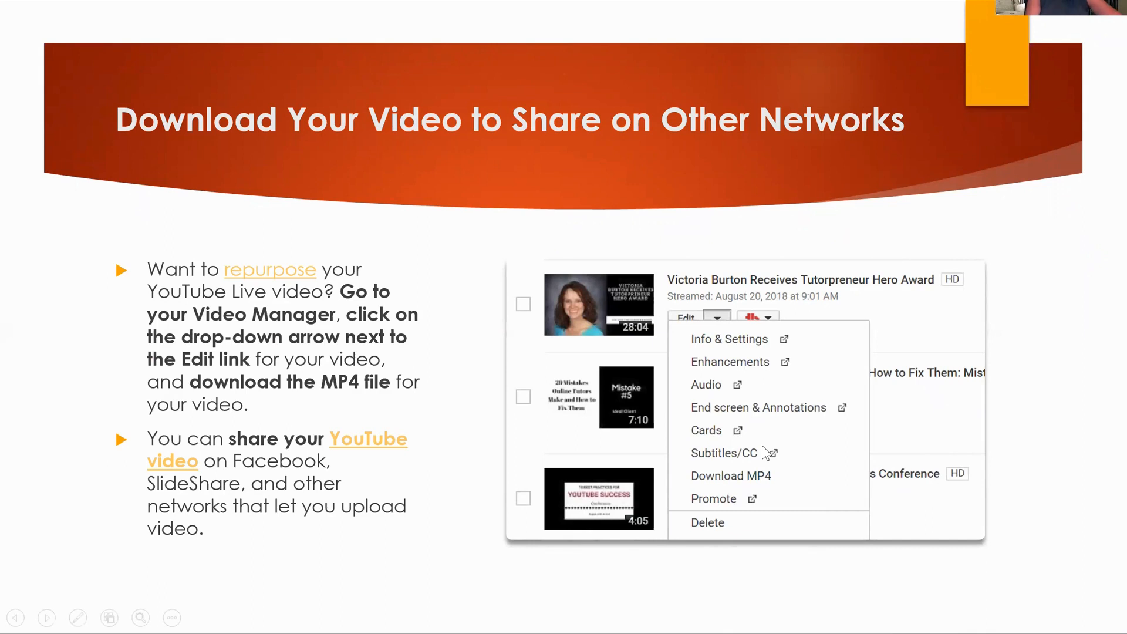
pyautogui.moveTo(709, 483)
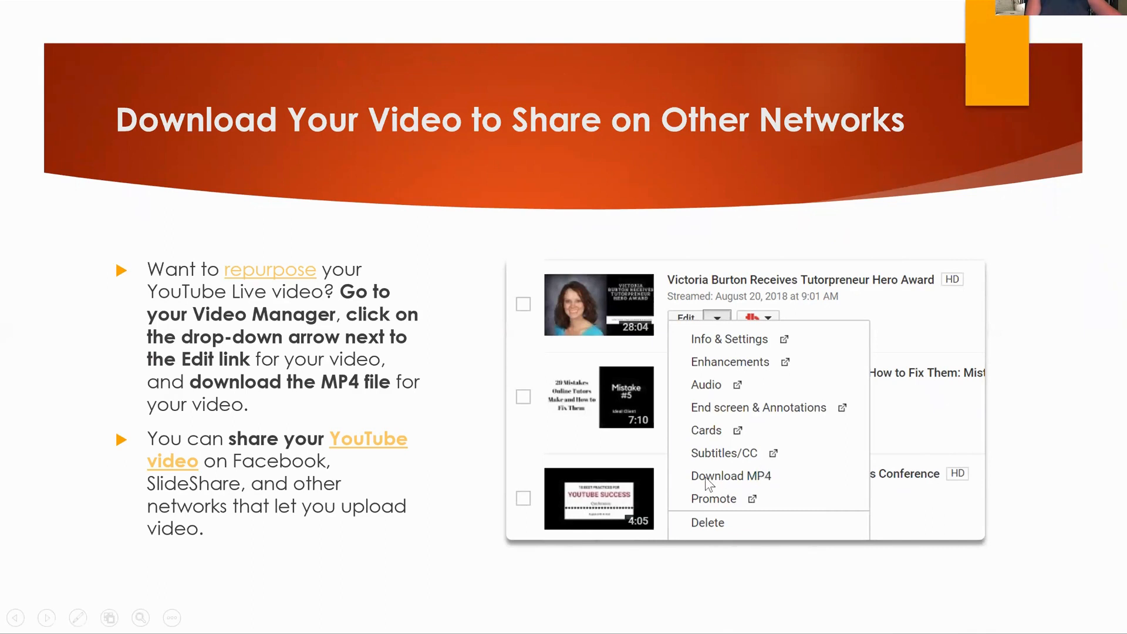
pyautogui.moveTo(753, 494)
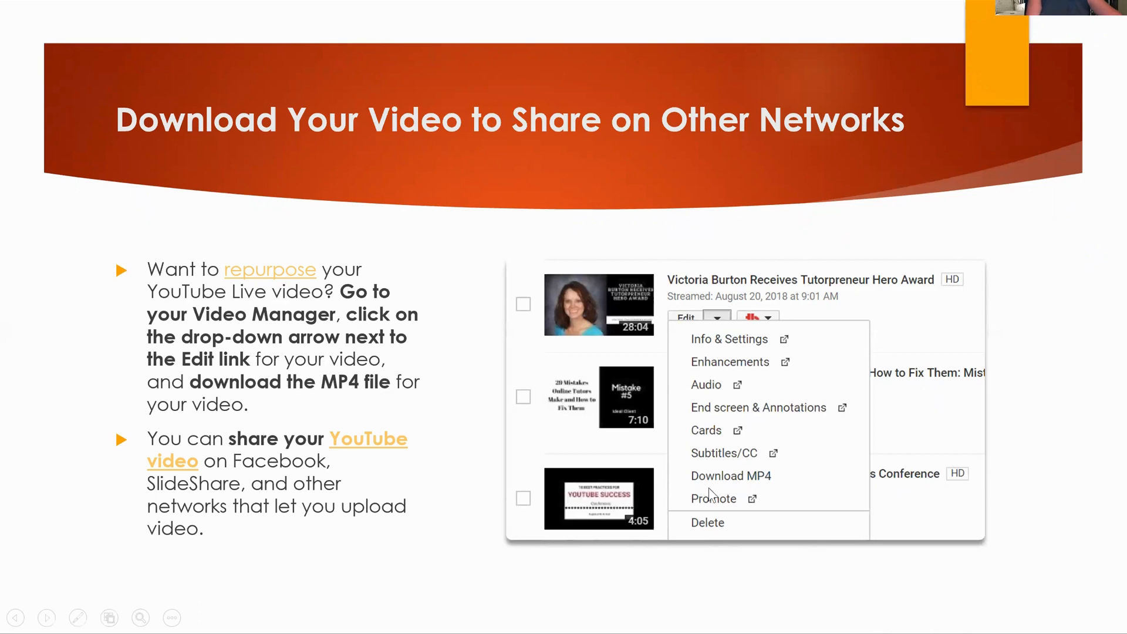
pyautogui.moveTo(762, 493)
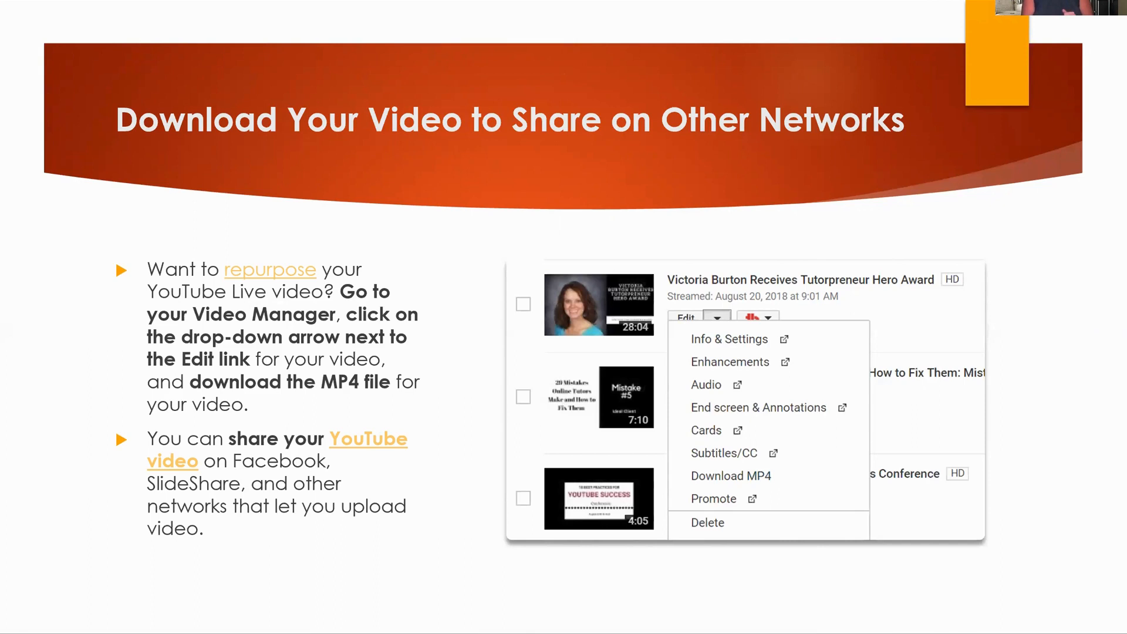
# Step: Move past the Download Your Video slide to 'How to do an Interview Using YouTube Live'
pyautogui.press('Right')
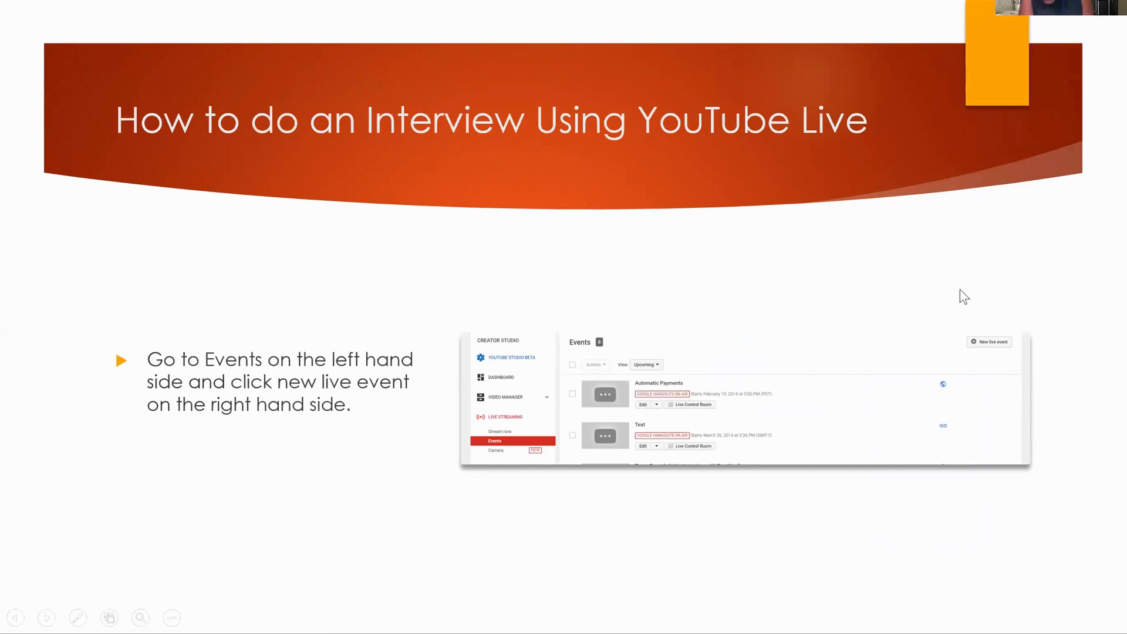
pyautogui.moveTo(1051, 387)
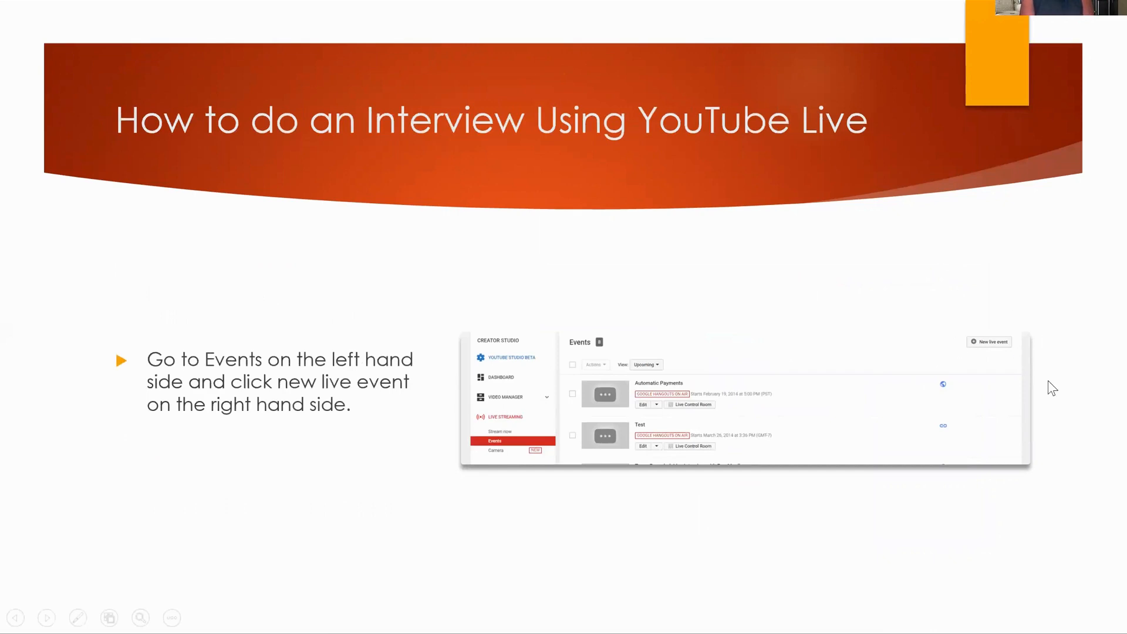
# Step: Advance to the 'Schedule it' slide about date, time and keeping Google Hangouts checked
pyautogui.press('Right')
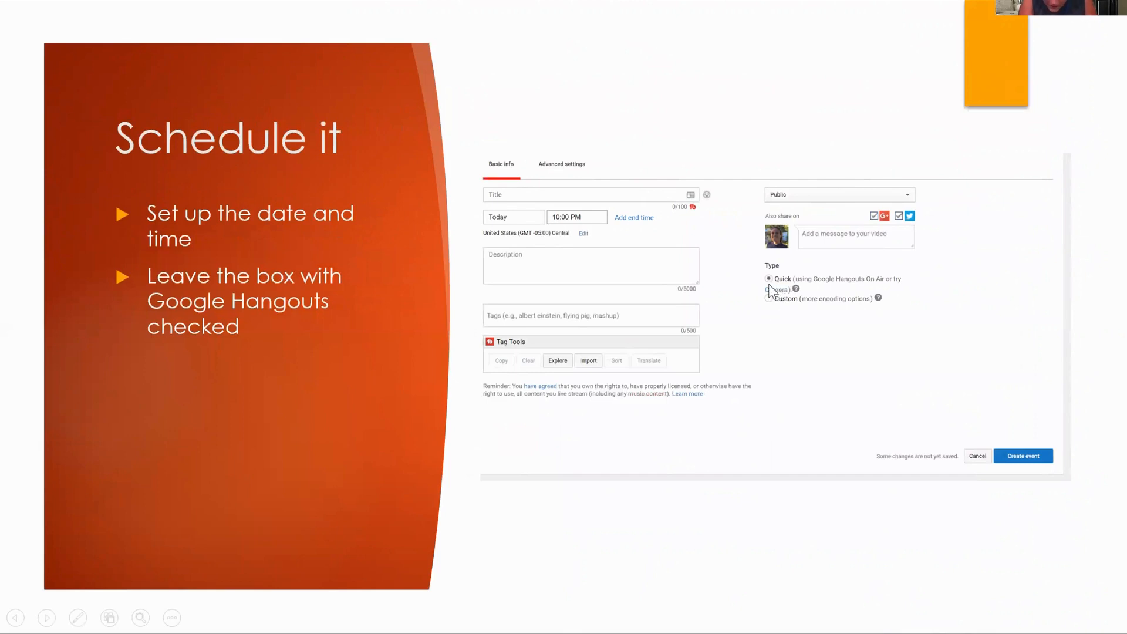
pyautogui.moveTo(821, 285)
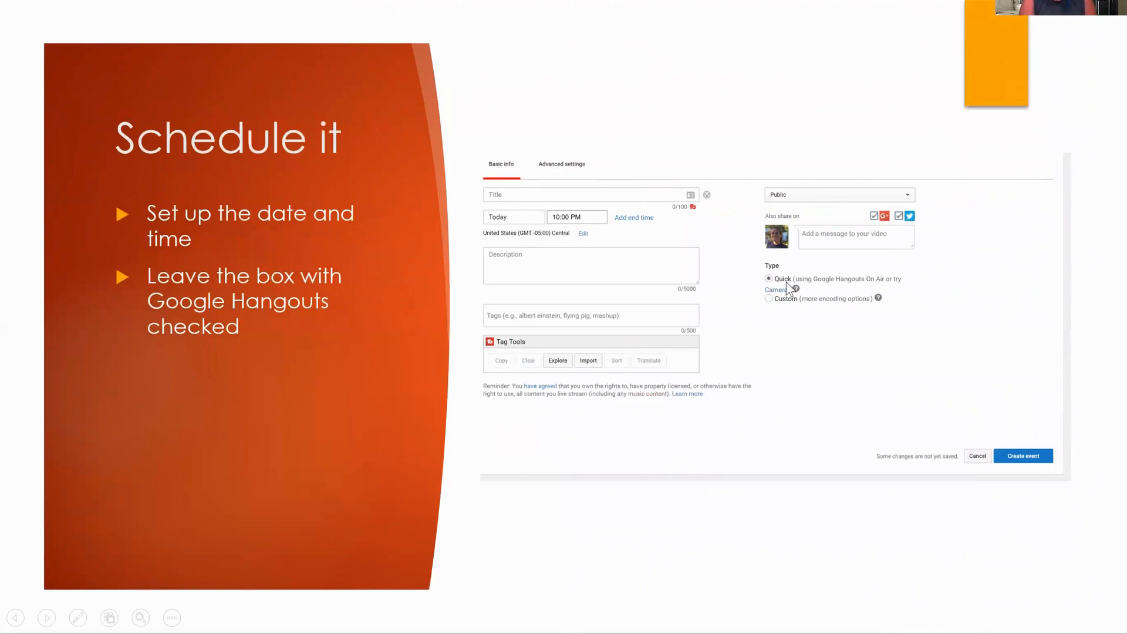
pyautogui.moveTo(775, 289)
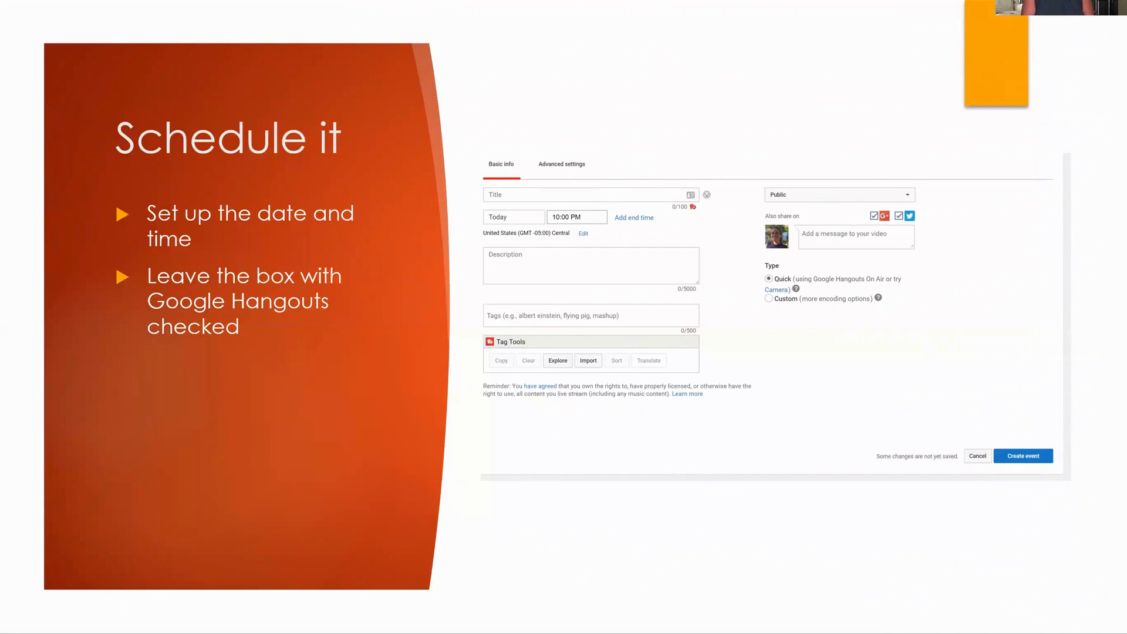
# Step: Advance to the 'Start Hangout On Air' slide showing the scheduled Test event
pyautogui.click(1022, 455)
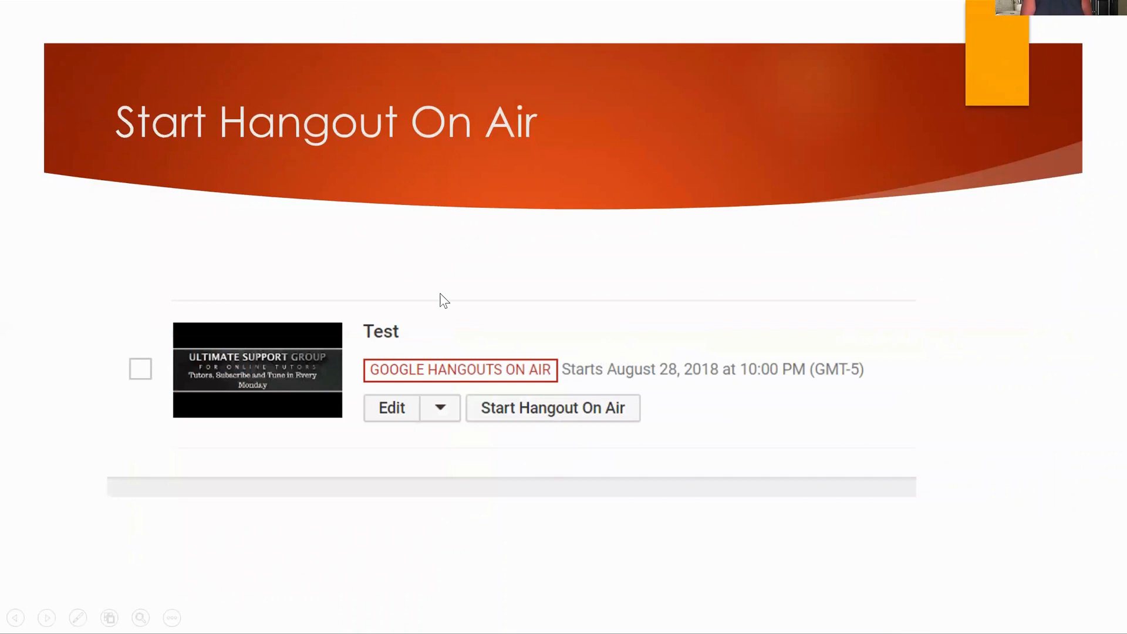
pyautogui.moveTo(148, 381)
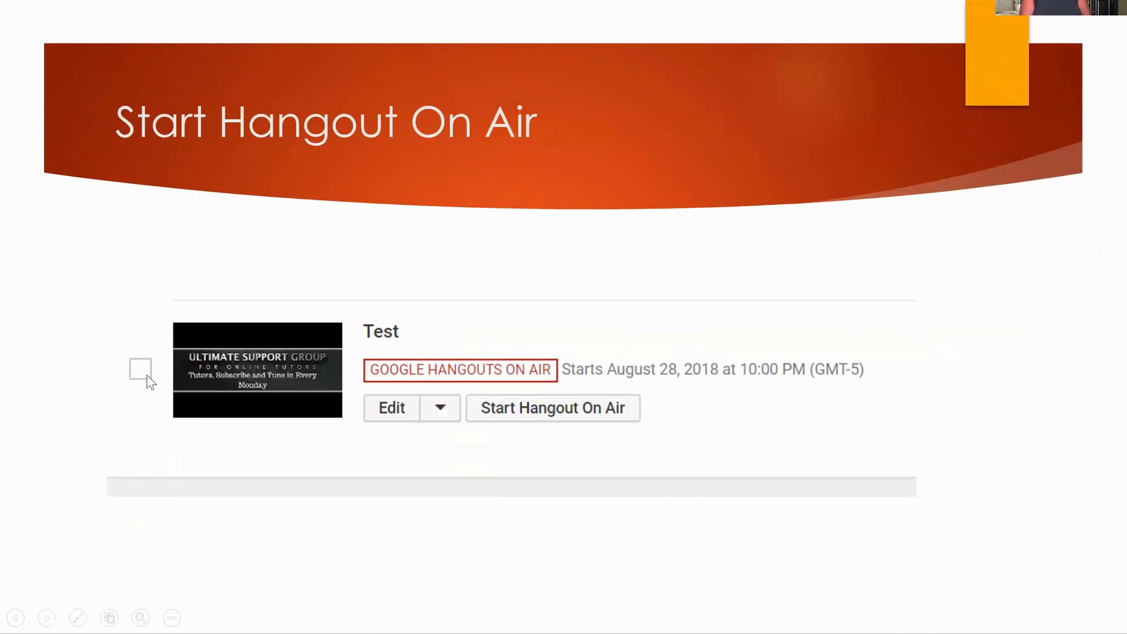
pyautogui.moveTo(525, 416)
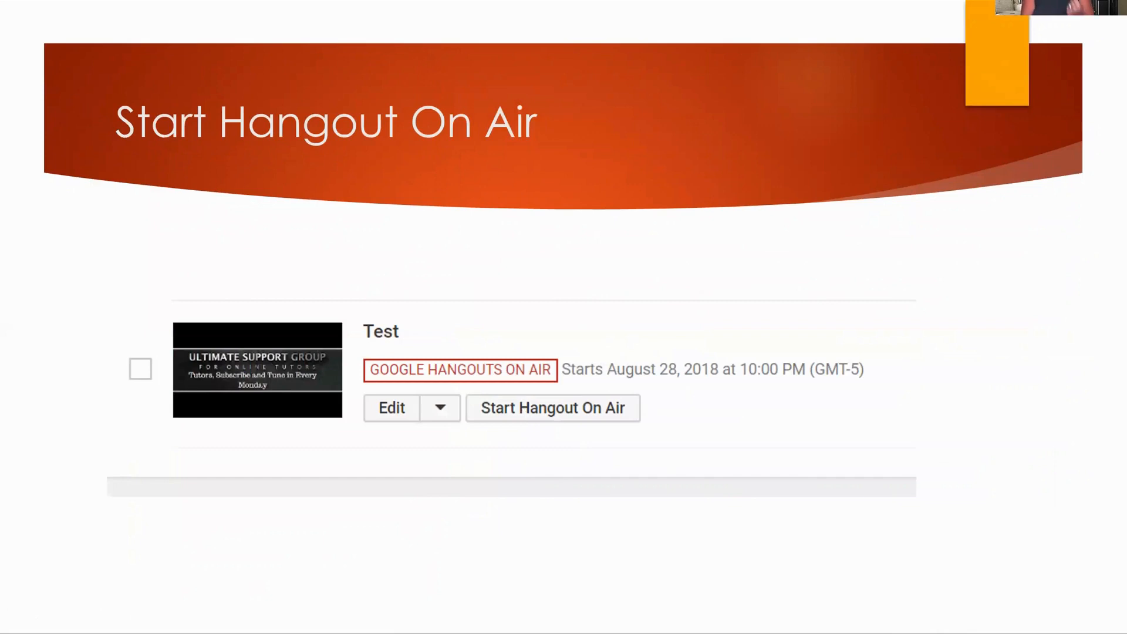
# Step: Advance to the 'Add Other People to be Live with you' hangout slide
pyautogui.click(551, 407)
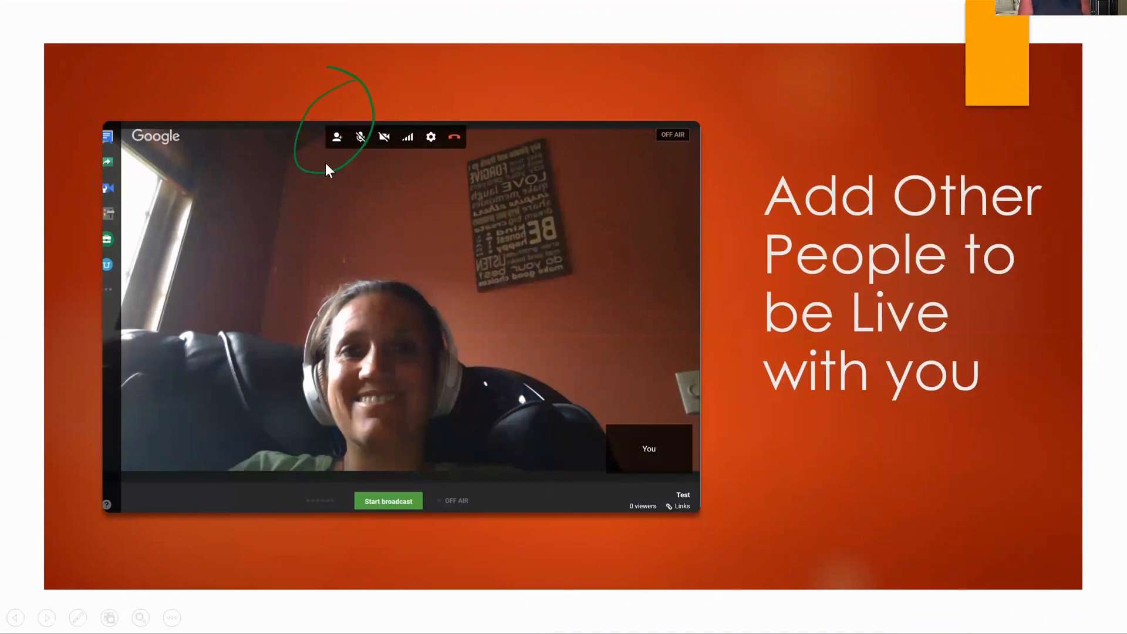
pyautogui.moveTo(334, 129)
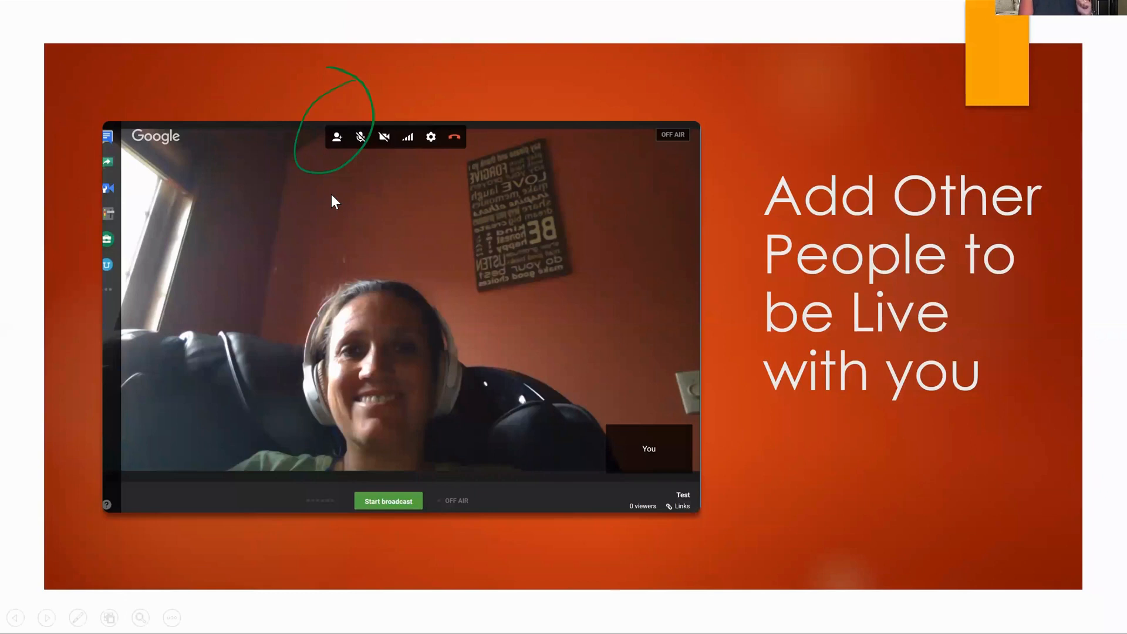
pyautogui.moveTo(340, 160)
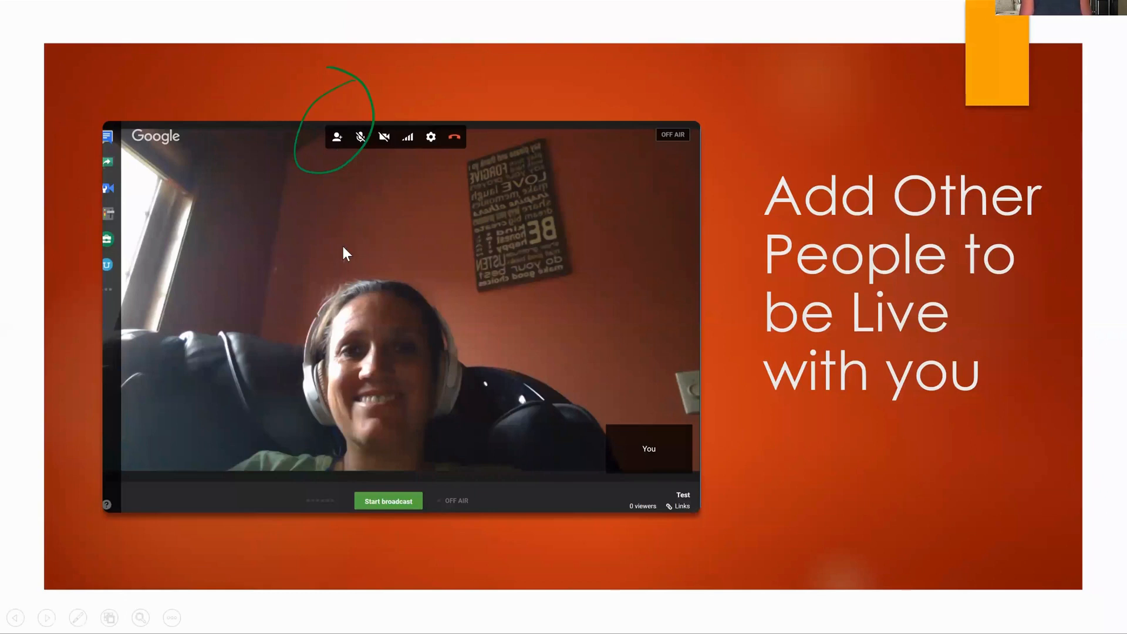
pyautogui.moveTo(621, 474)
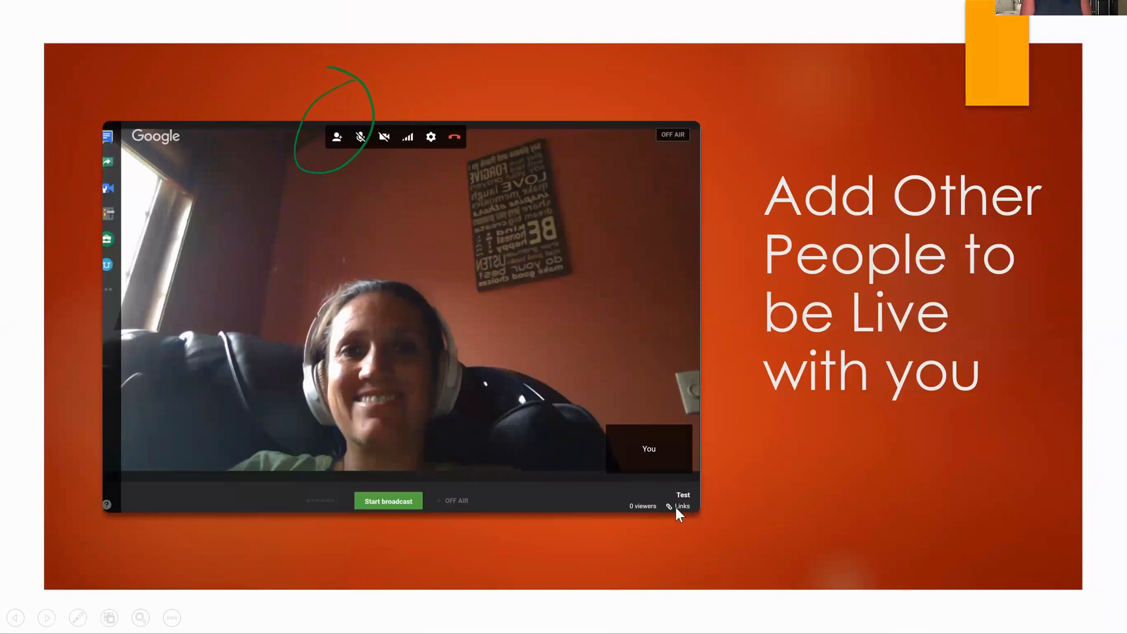
pyautogui.moveTo(678, 514)
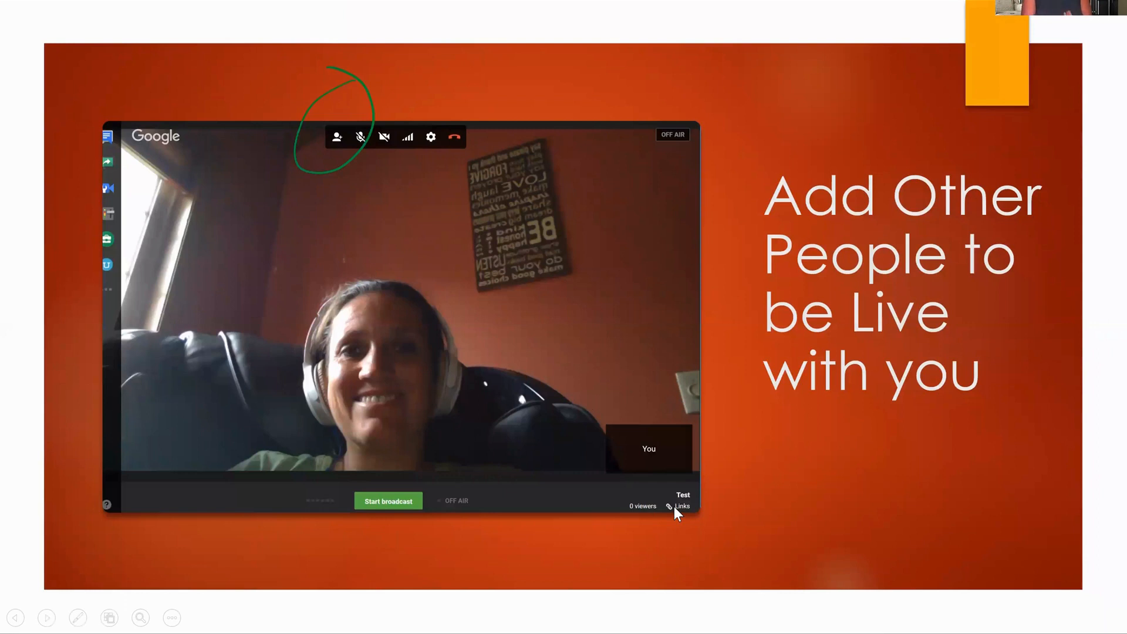
pyautogui.moveTo(379, 151)
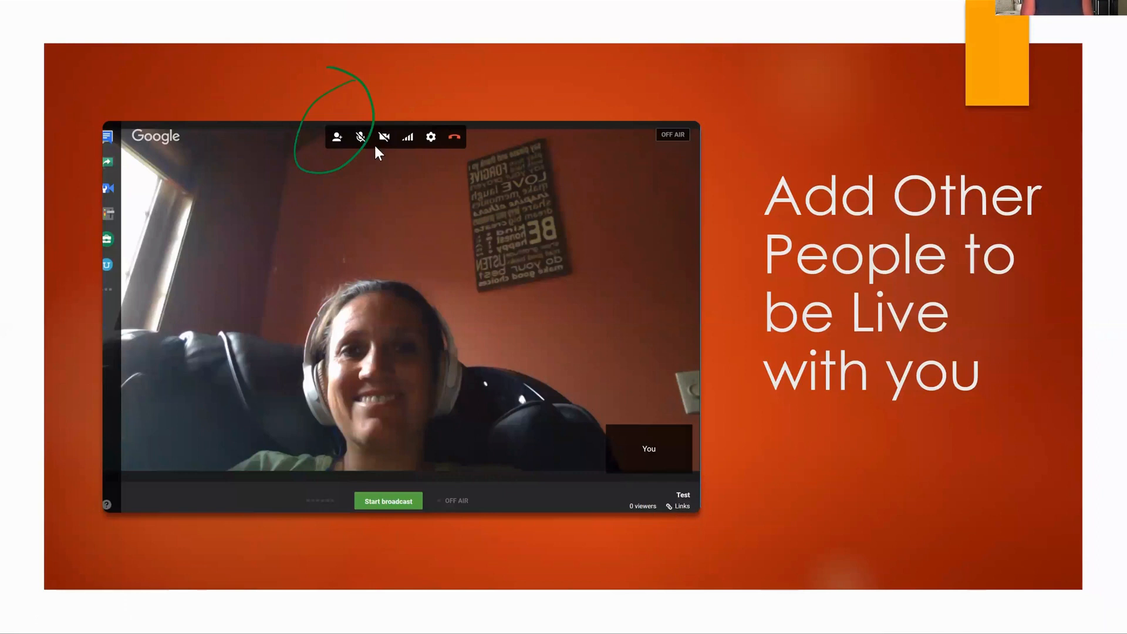